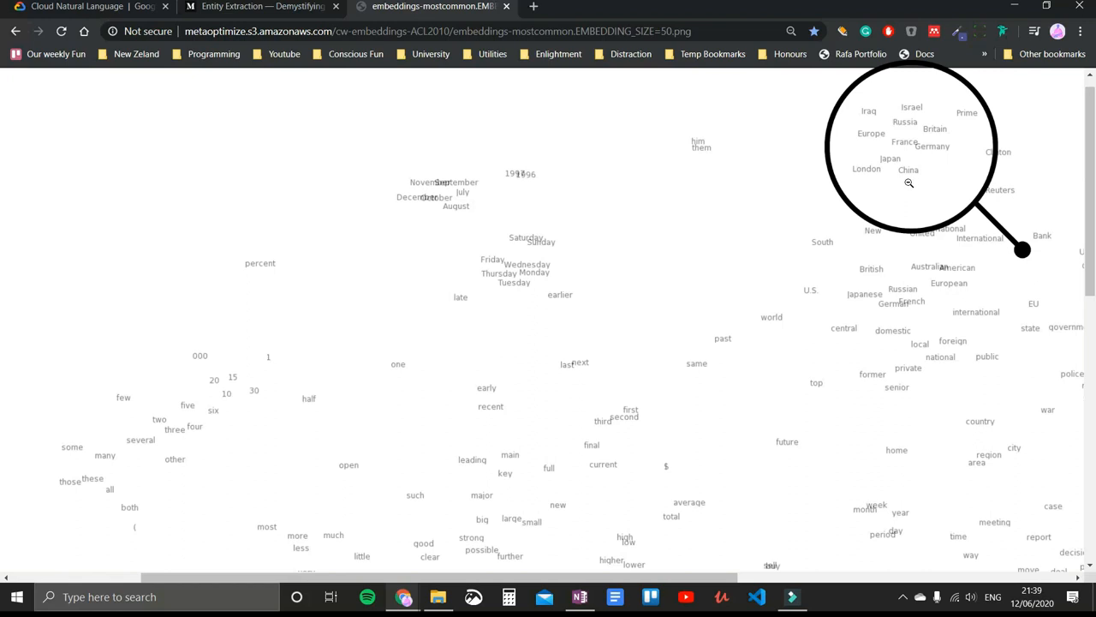
mouse_move(579, 267)
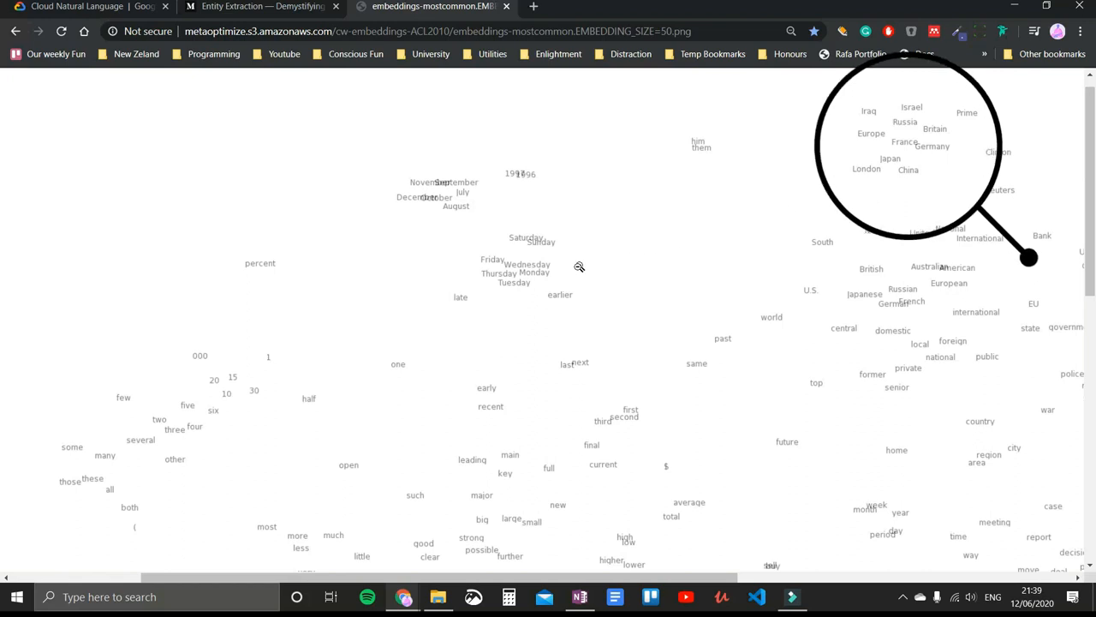
mouse_move(534, 295)
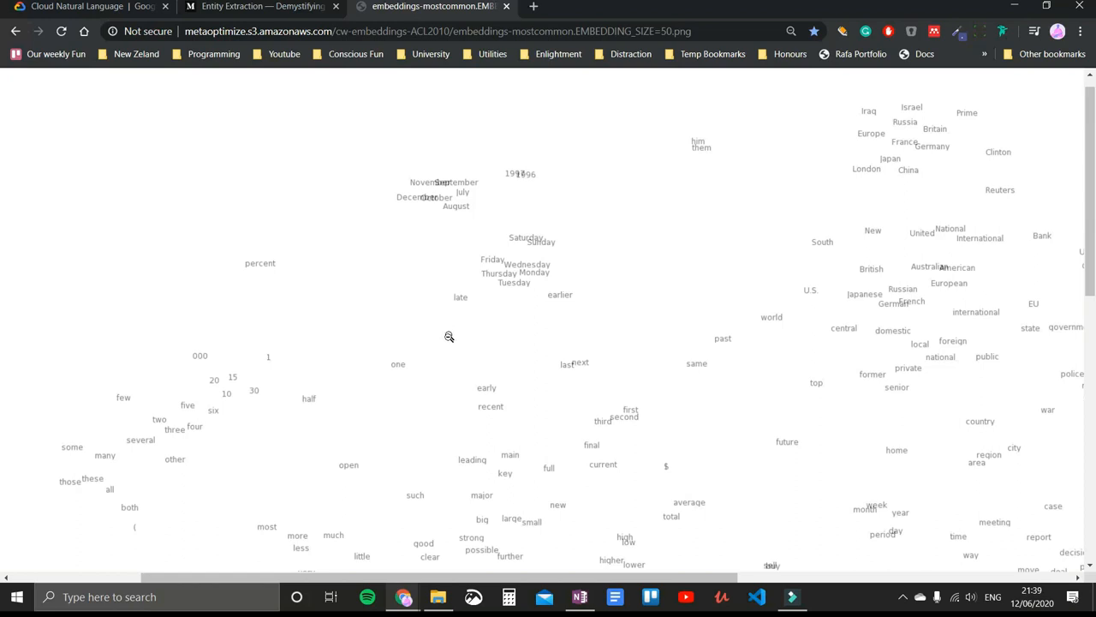
mouse_move(438, 400)
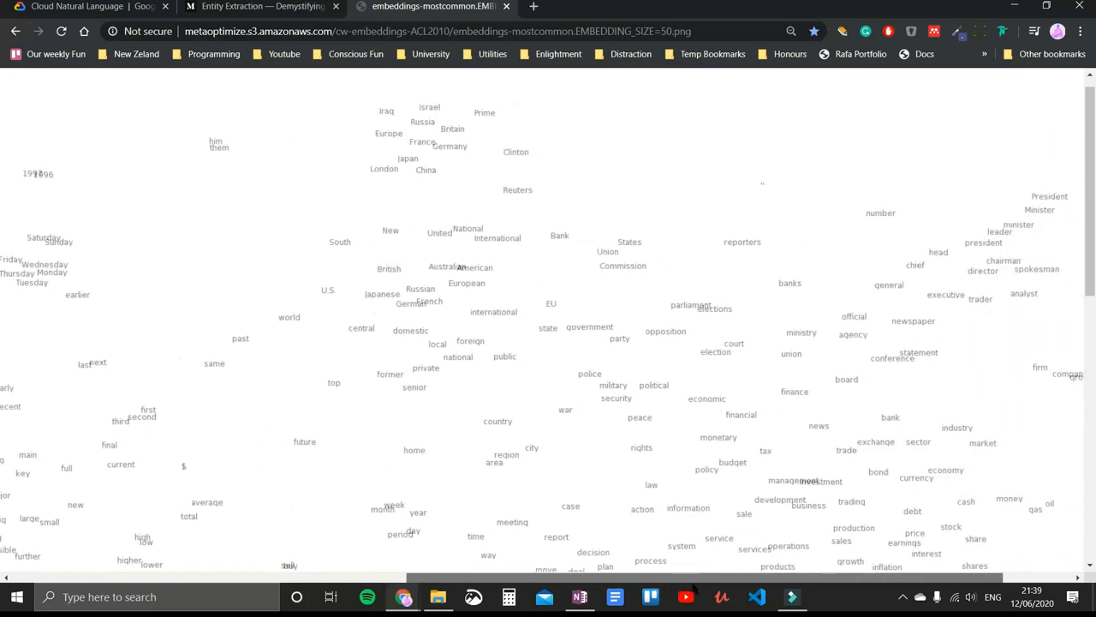
- Scroll down through the word-embedding plot before moving to the SQuAD 2.0 page
scroll("down", 3)
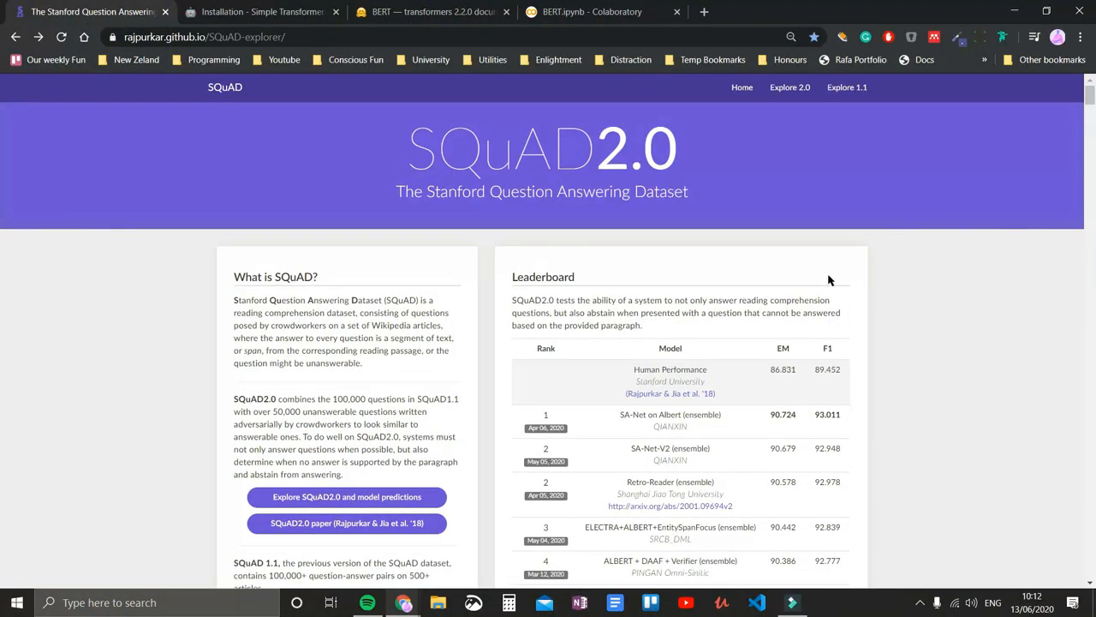
mouse_move(425, 469)
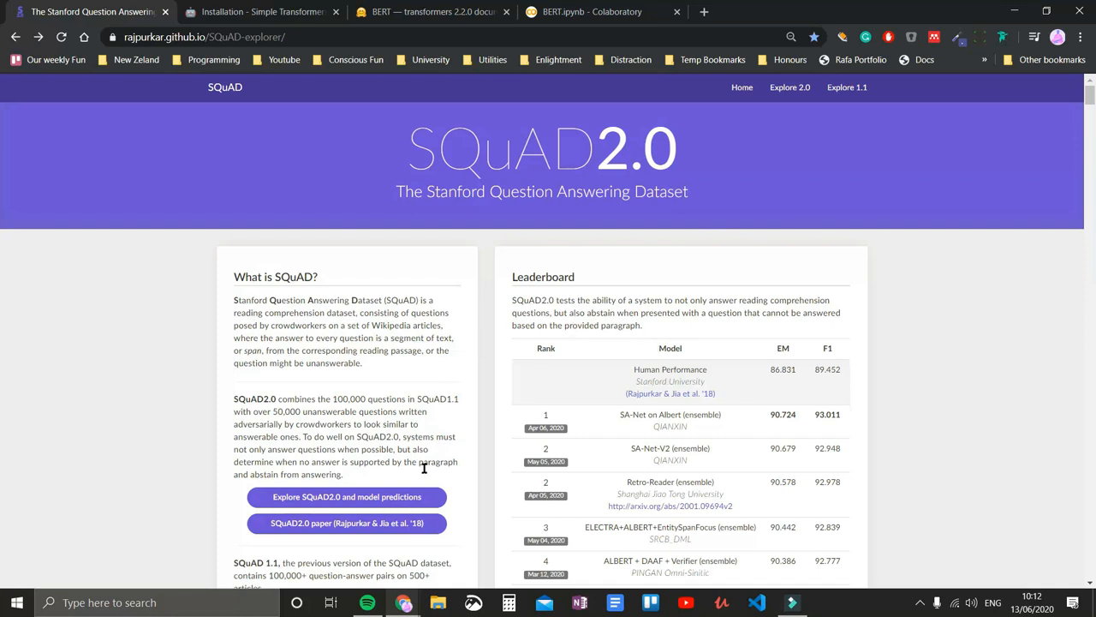
- Browse the SQuAD 2.0 explorer's nlnet predictions for the Geology article
left_click(348, 497)
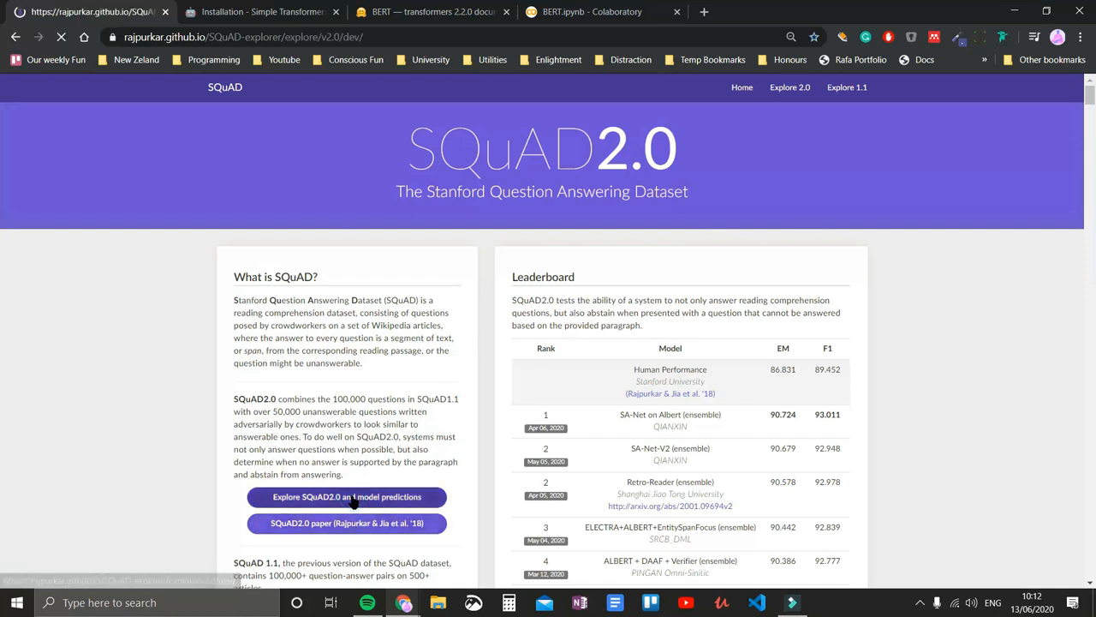
left_click(346, 497)
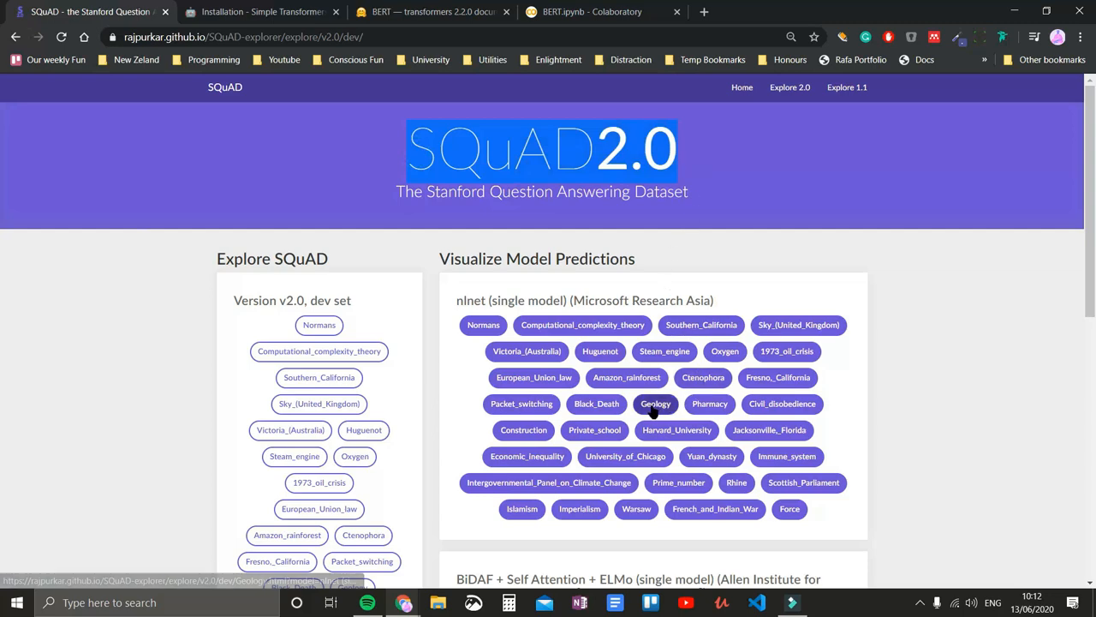
left_click(654, 404)
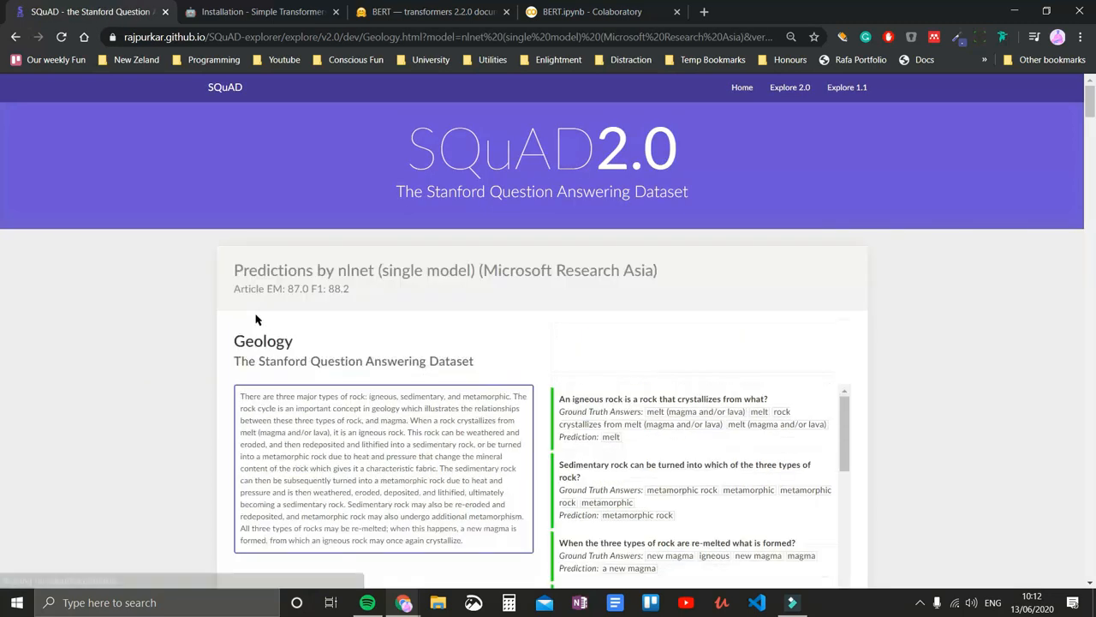
scroll("down", 3)
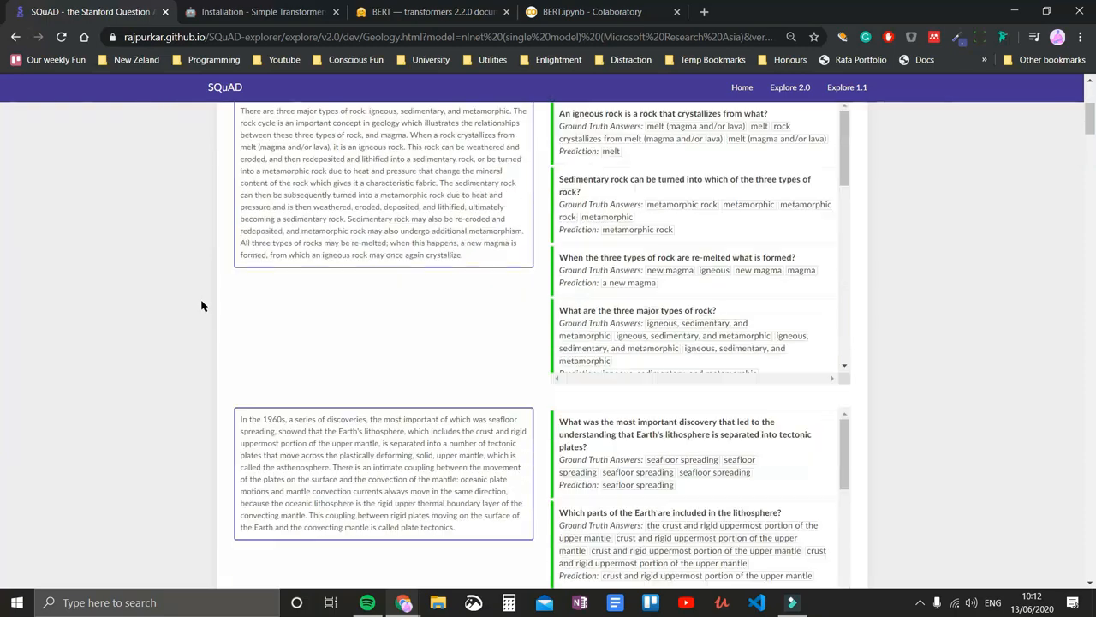
scroll("down", 3)
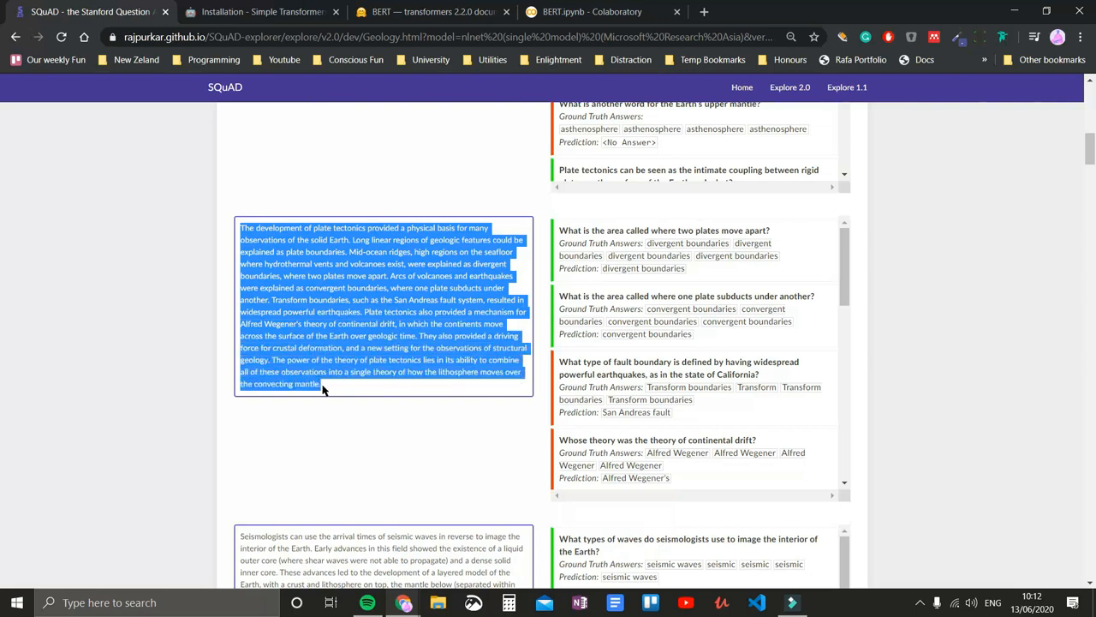
mouse_move(334, 287)
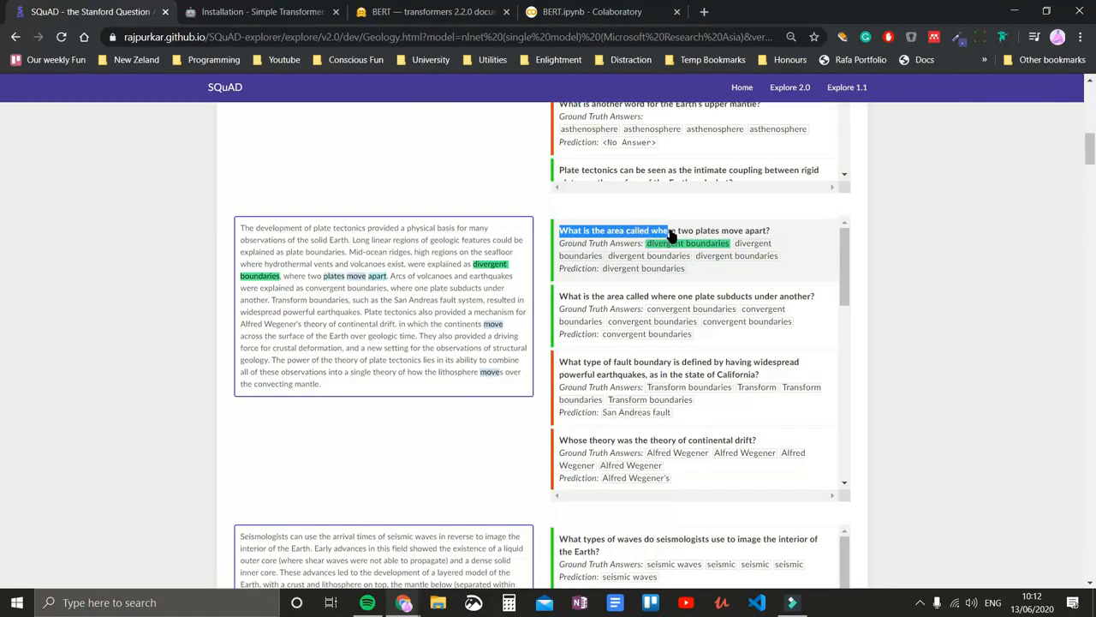
- Review the plates-move-apart question, then move to the Simple Transformers installation page
triple_click(664, 230)
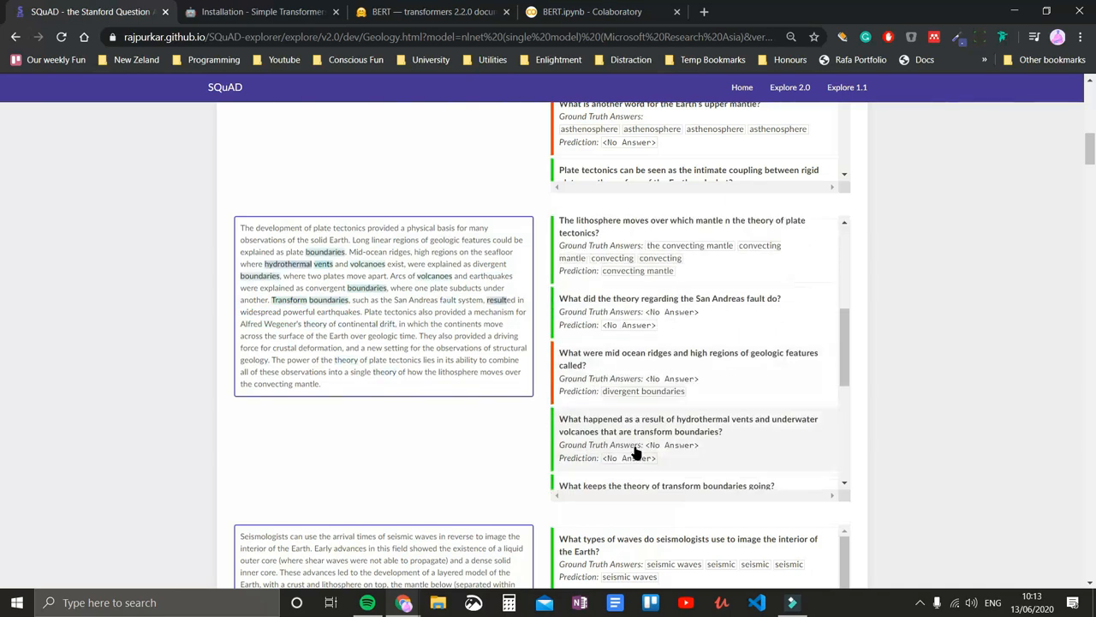
scroll("down", 3)
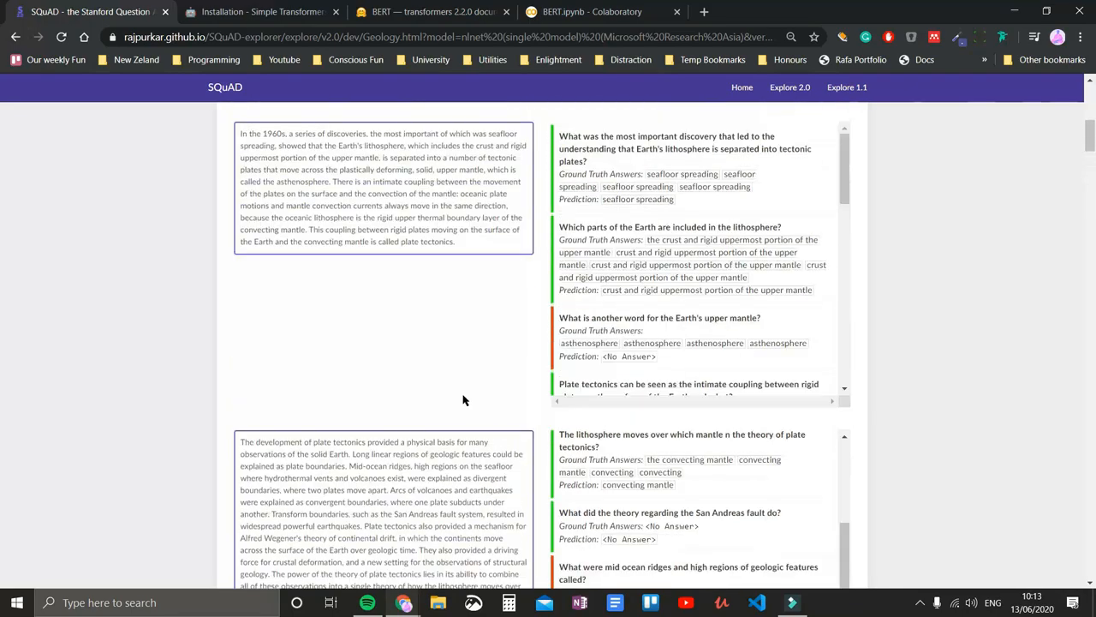
left_click(266, 14)
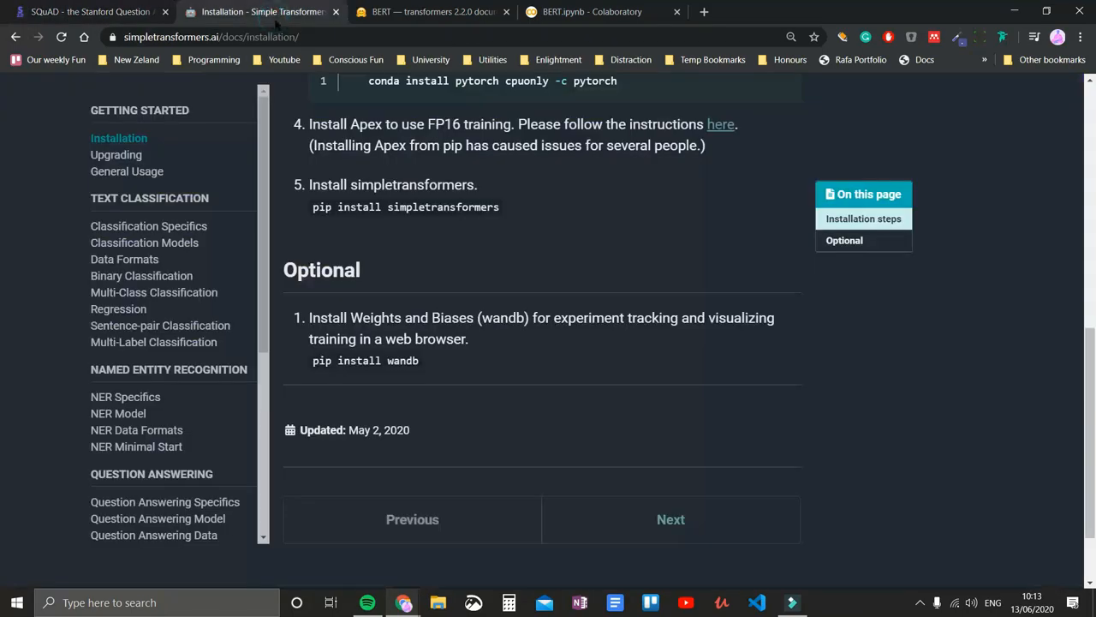
- Consult the Hugging Face BERT docs and its BertForQuestionAnswering entry
scroll("up", 3)
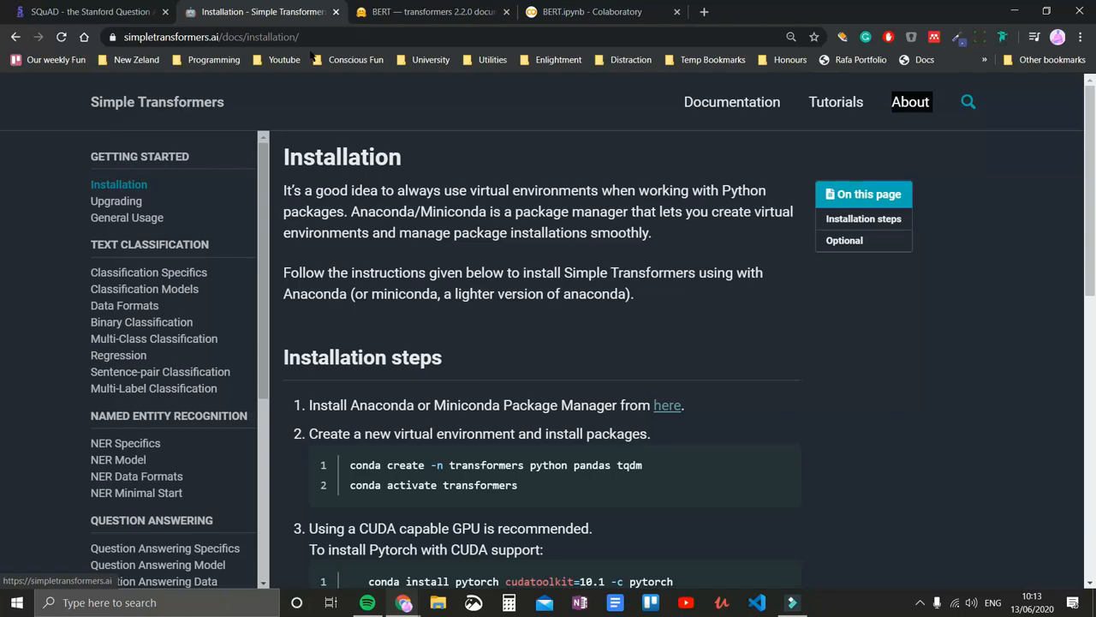
left_click(435, 11)
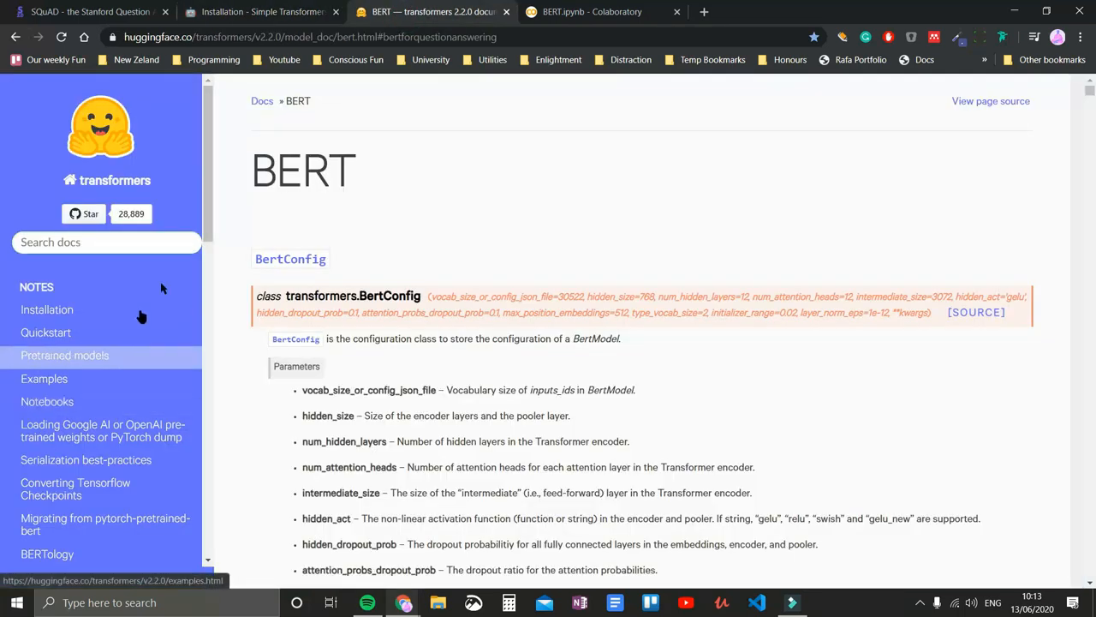
scroll("down", 3)
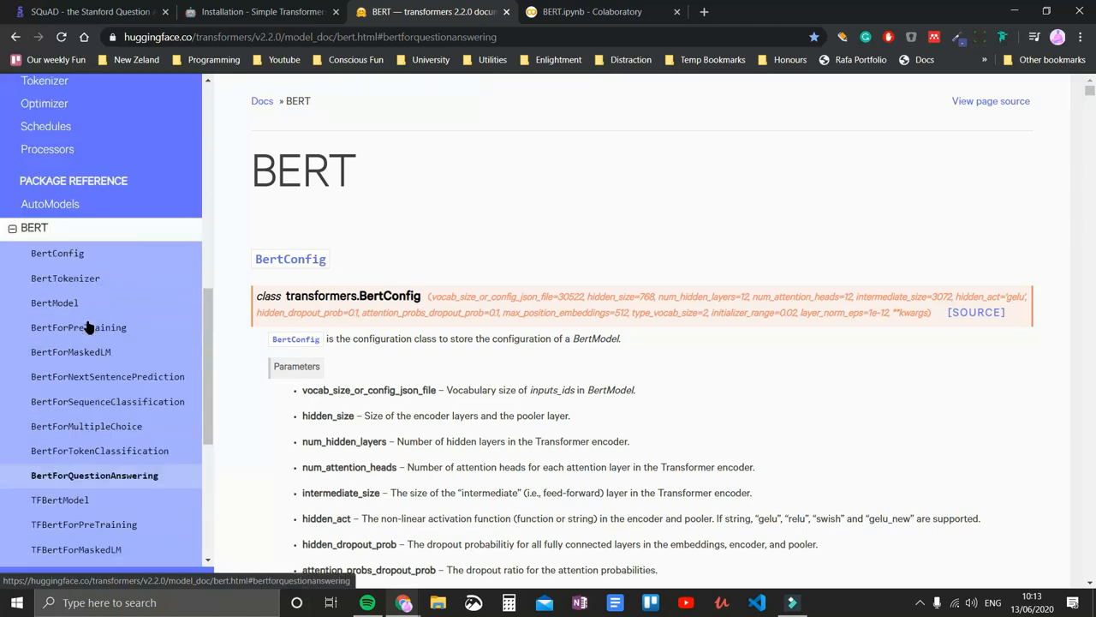
left_click(254, 12)
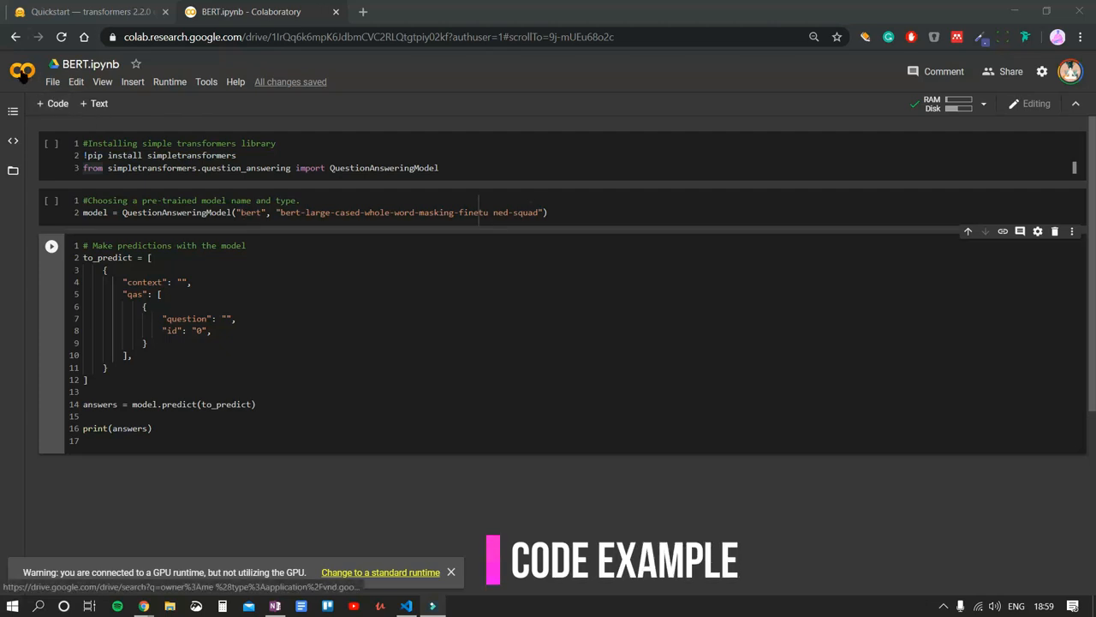
- Check via Runtime > Change runtime type that the hardware accelerator is GPU
left_click(170, 82)
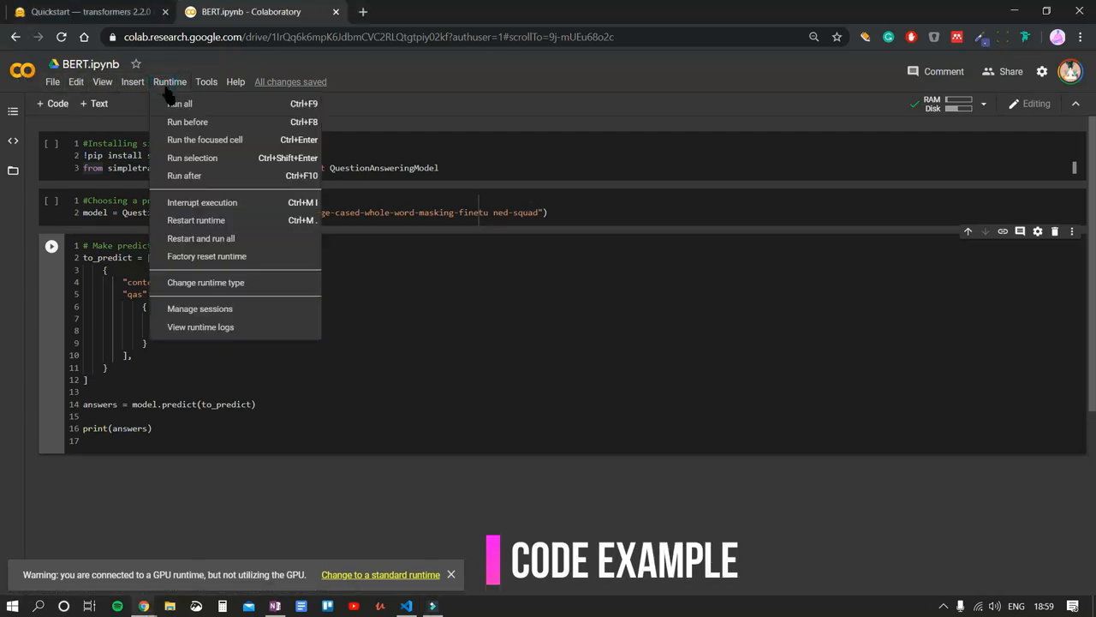
left_click(205, 281)
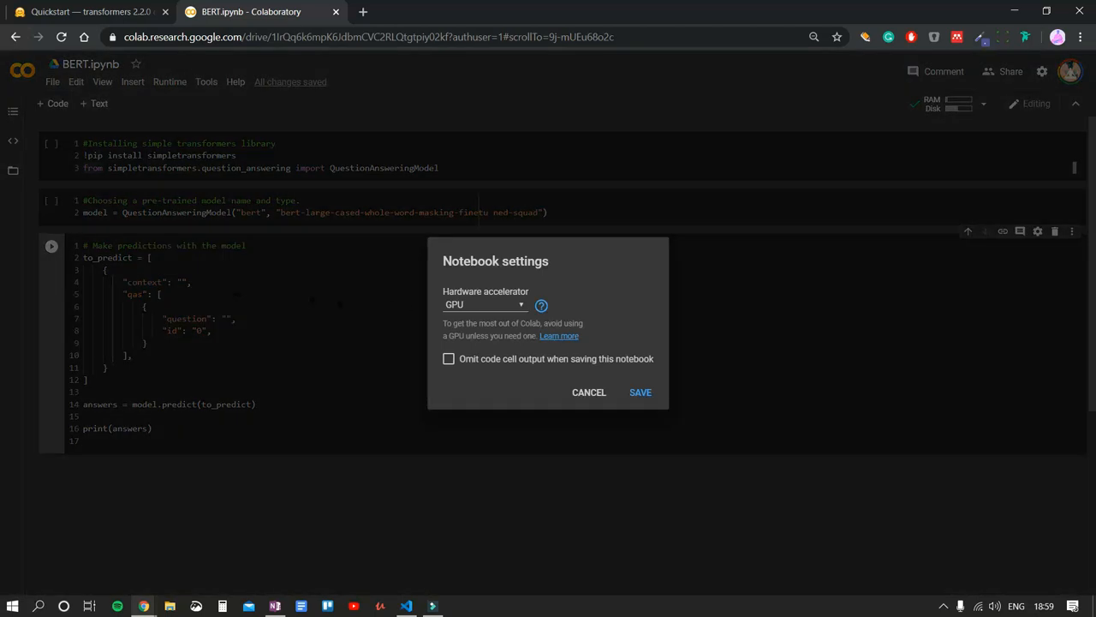
mouse_move(459, 317)
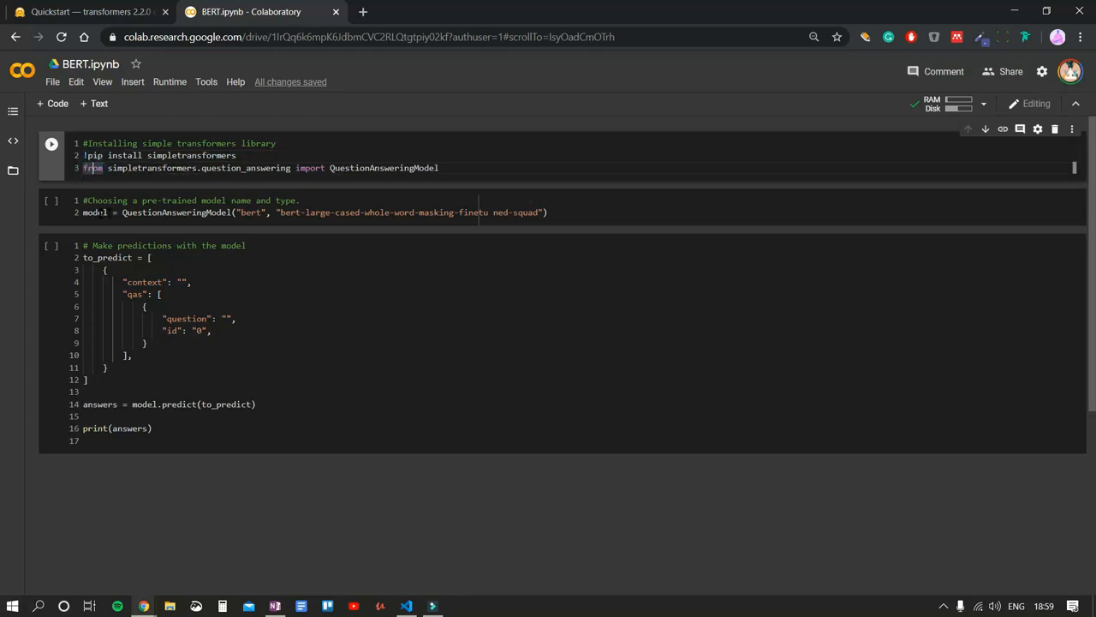
left_click(248, 212)
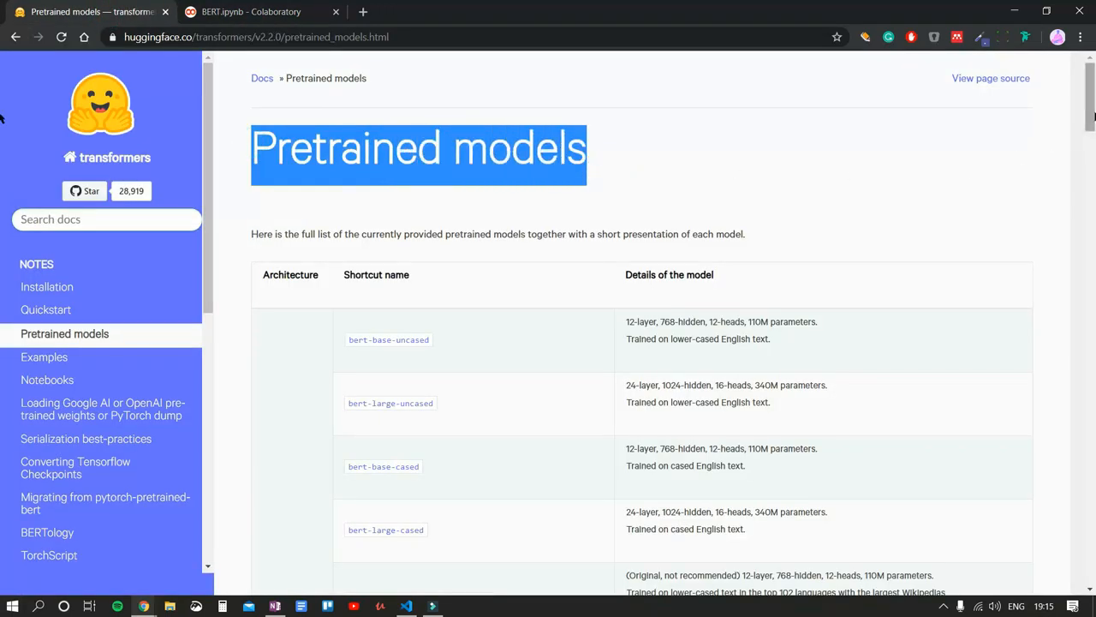
scroll("down", 3)
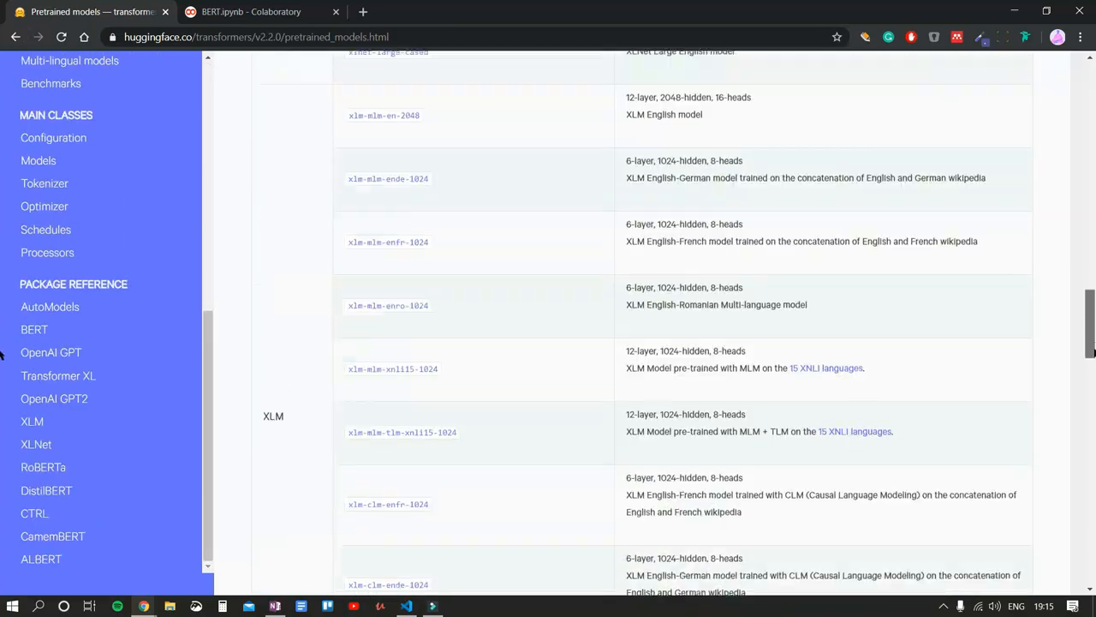
scroll("down", 3)
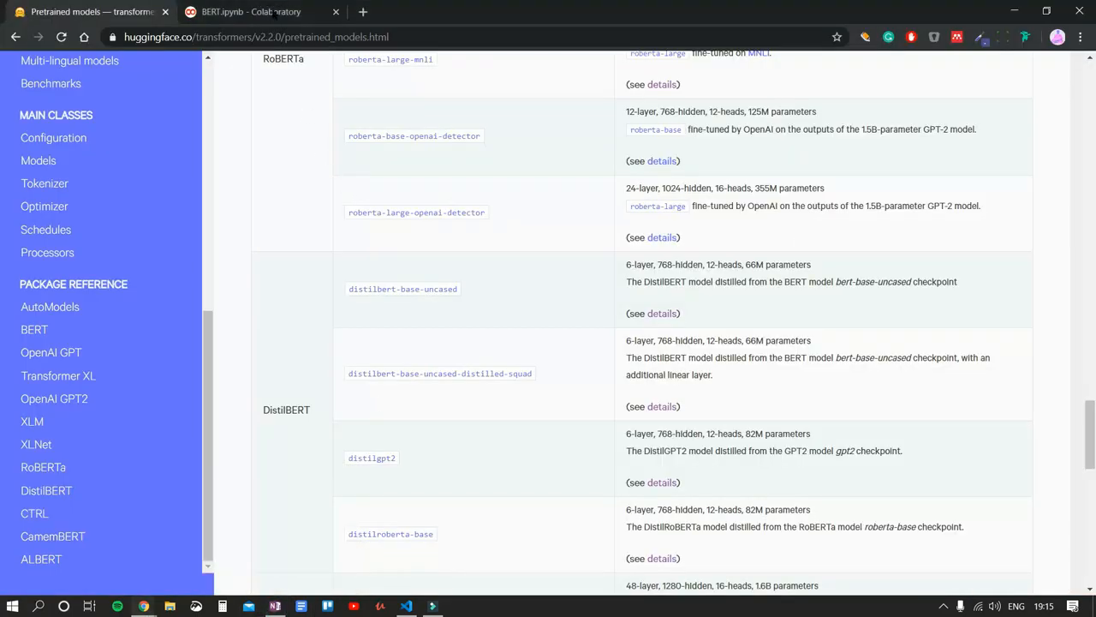
left_click(248, 12)
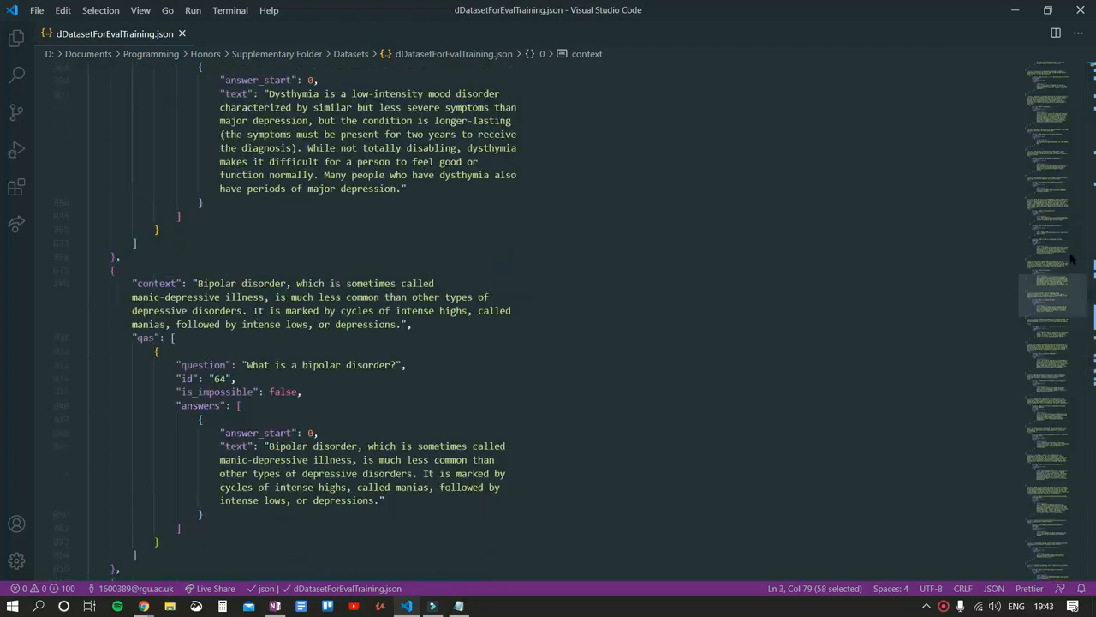
scroll("down", 3)
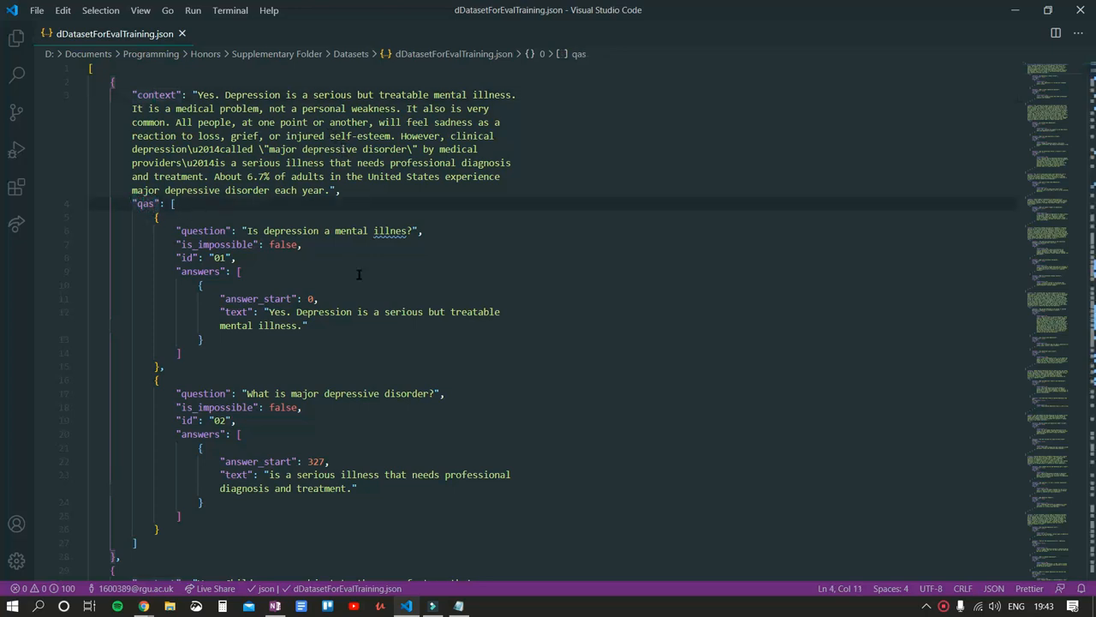
left_click(219, 257)
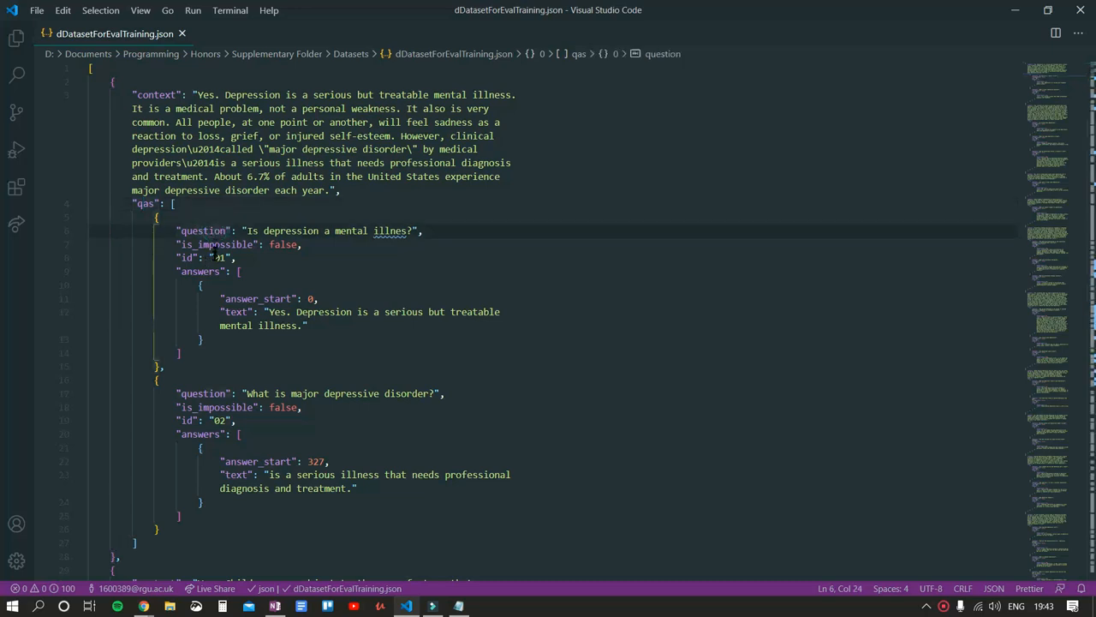
left_click(200, 271)
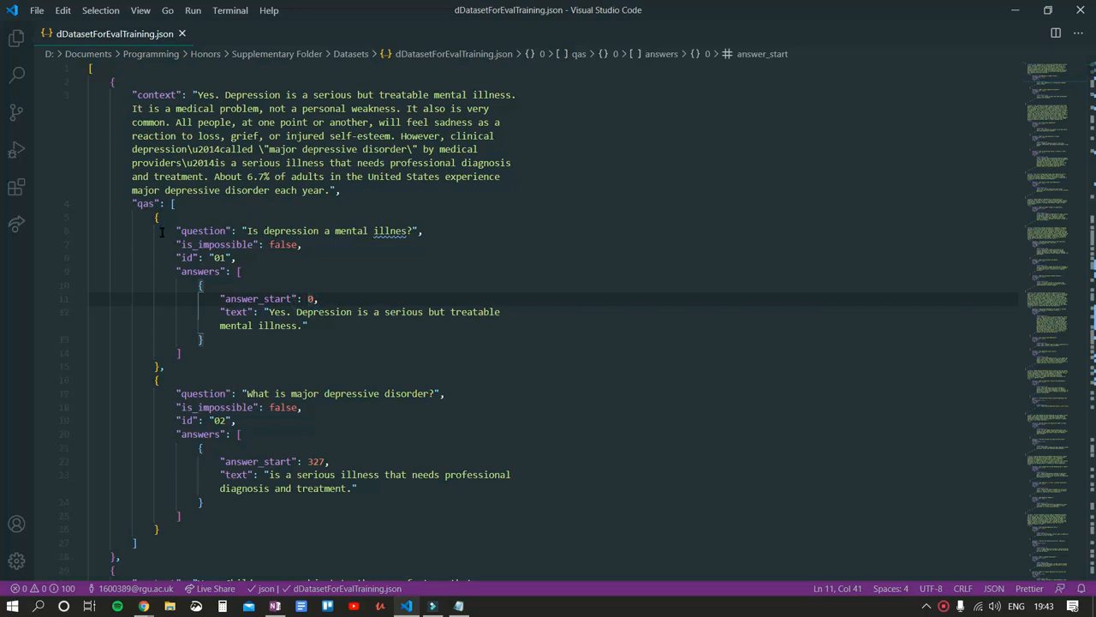
left_click_drag(264, 312, 298, 325)
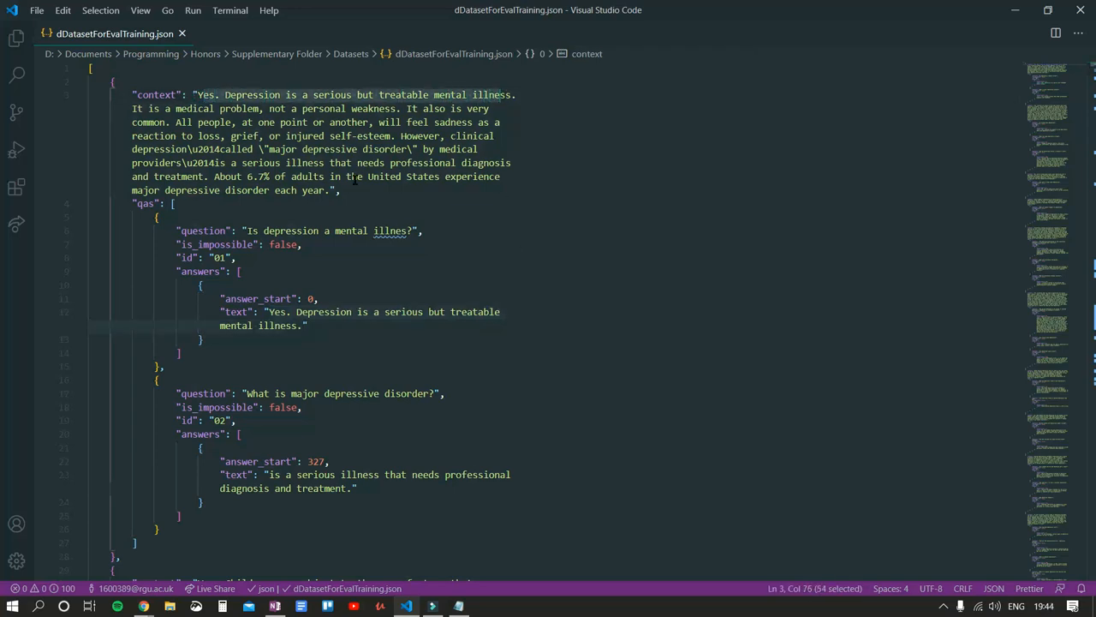
mouse_move(510, 287)
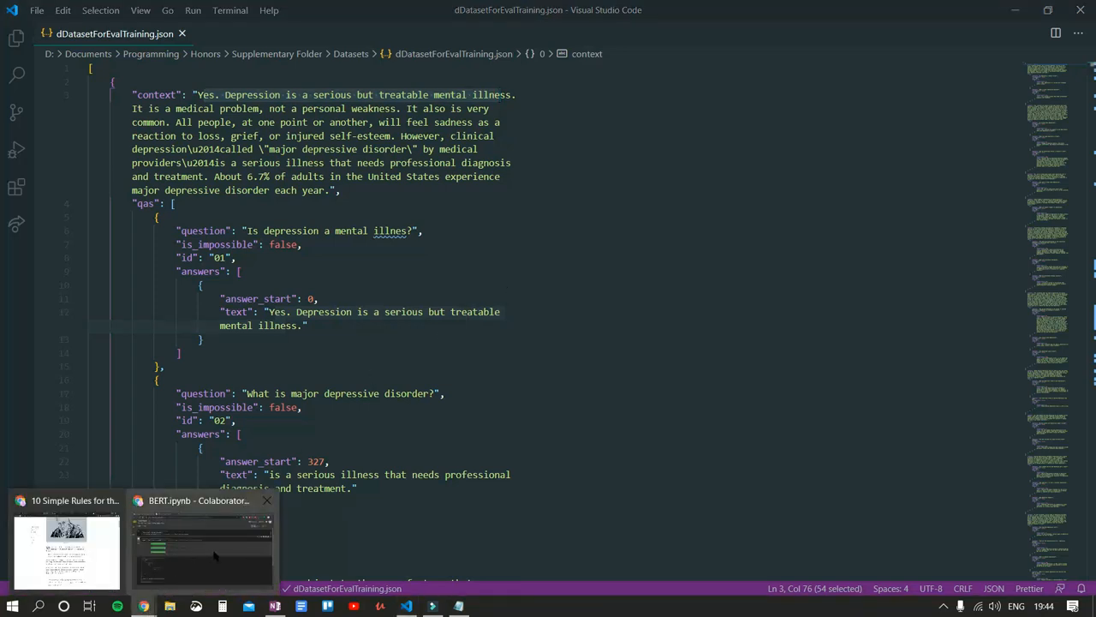
- Ask 'What is COVID-19?' against the COVID-19 context and run the prediction
left_click(203, 540)
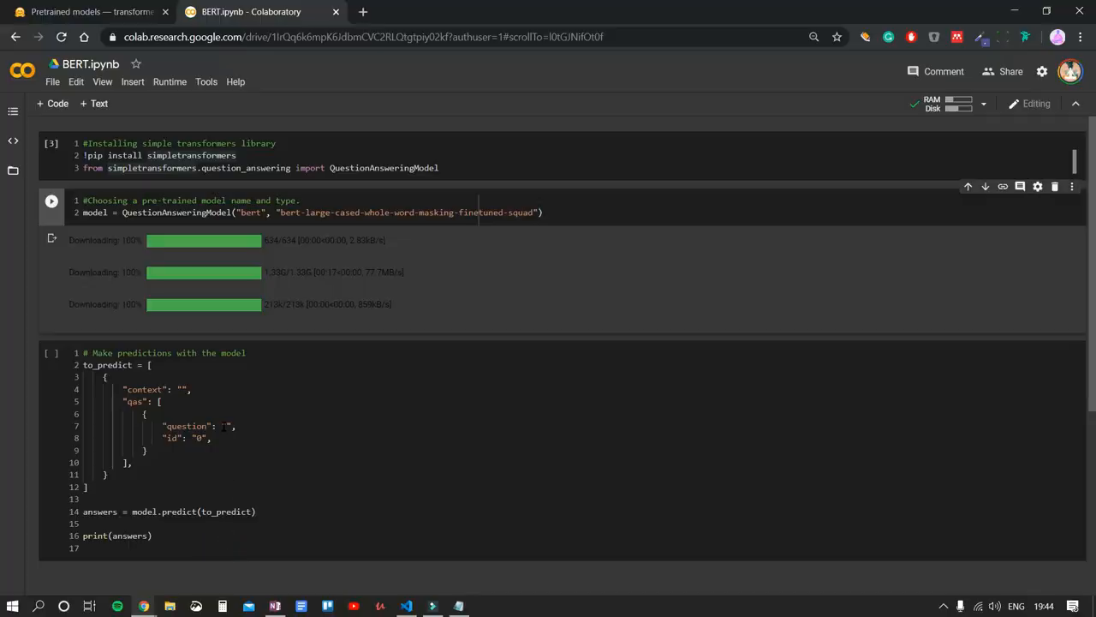
mouse_move(154, 307)
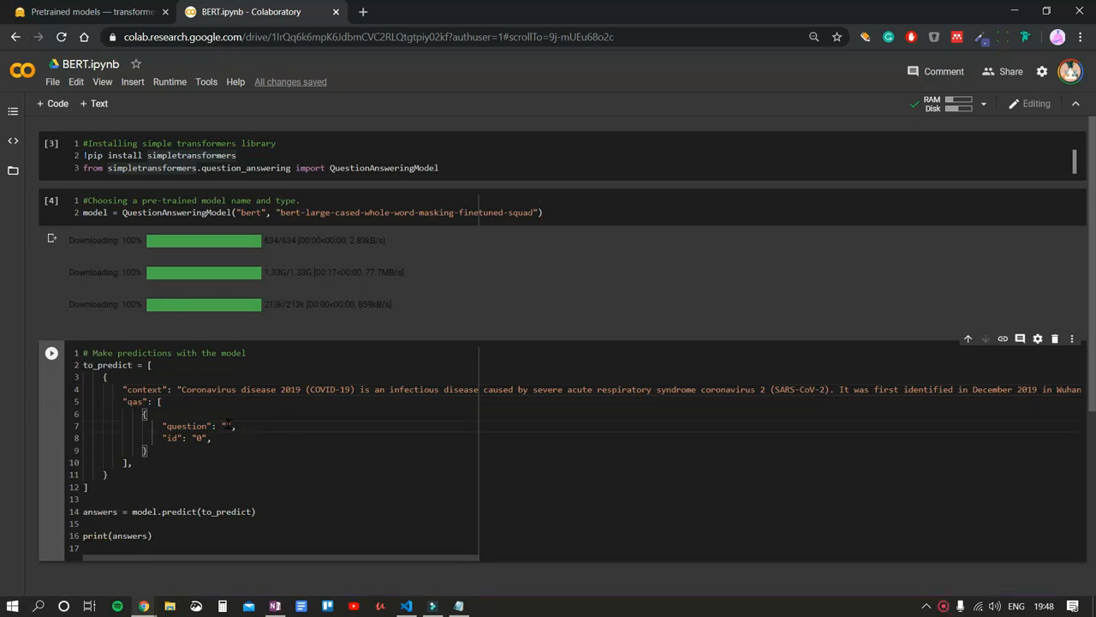
type("What is COVID-19?")
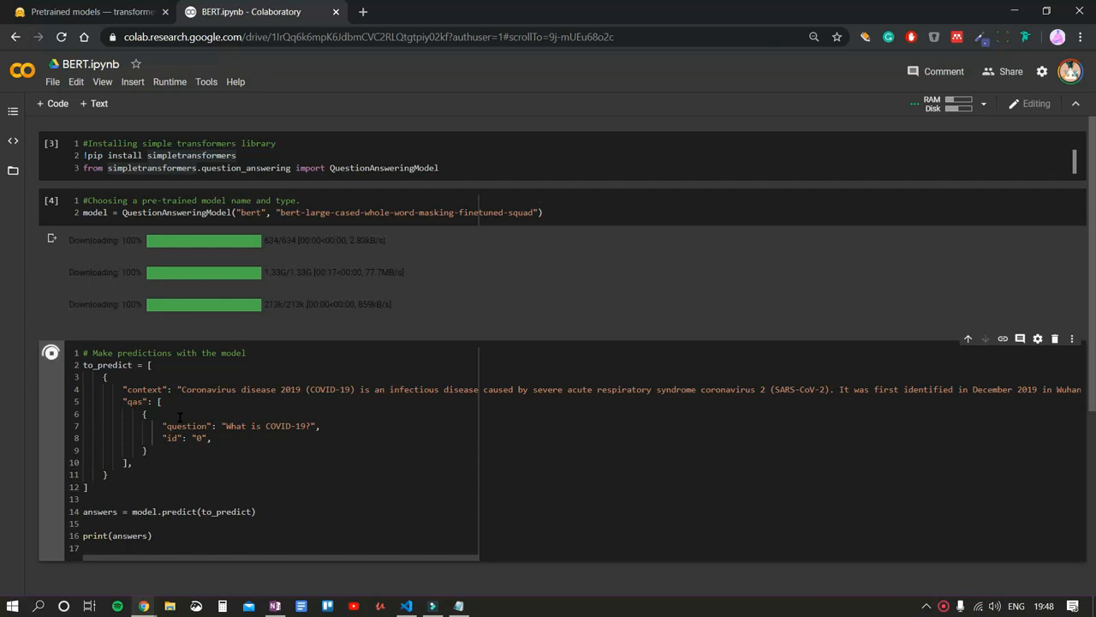
left_click(50, 353)
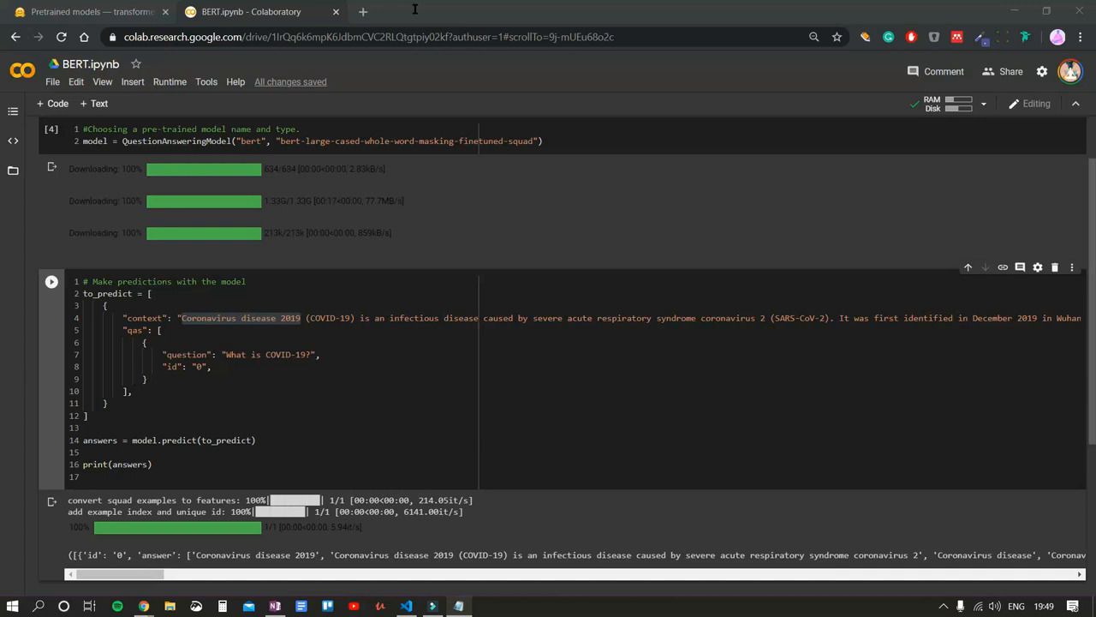
mouse_move(308, 10)
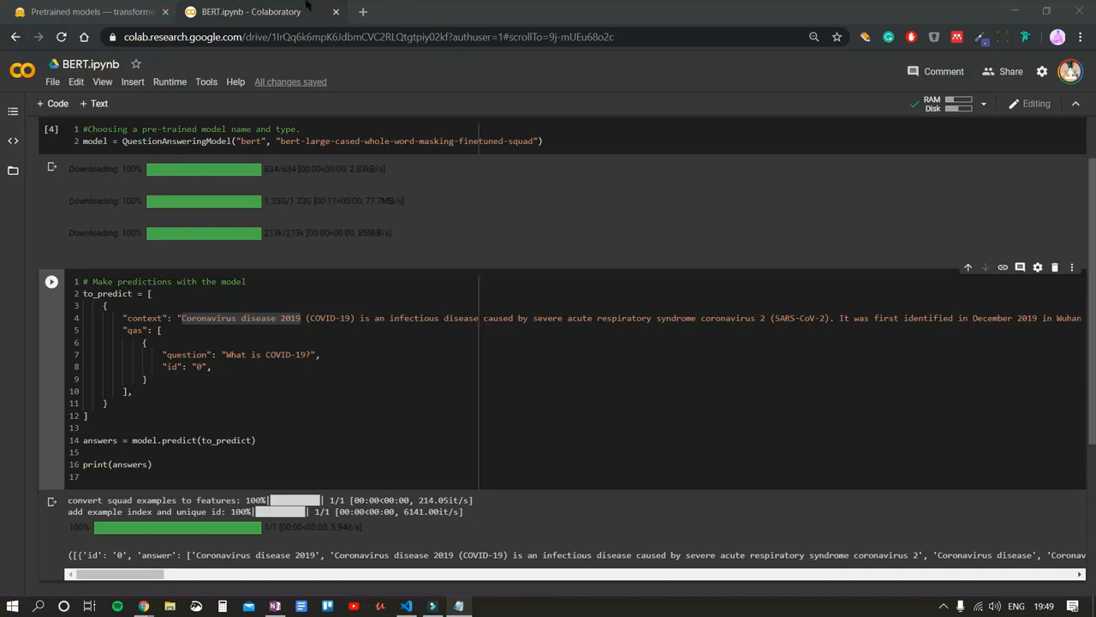
- Ask 'What are the symptoms of coronavirus?' and get 'severe acute respiratory syndrome'
type("What are the symptoms of coronavirus?")
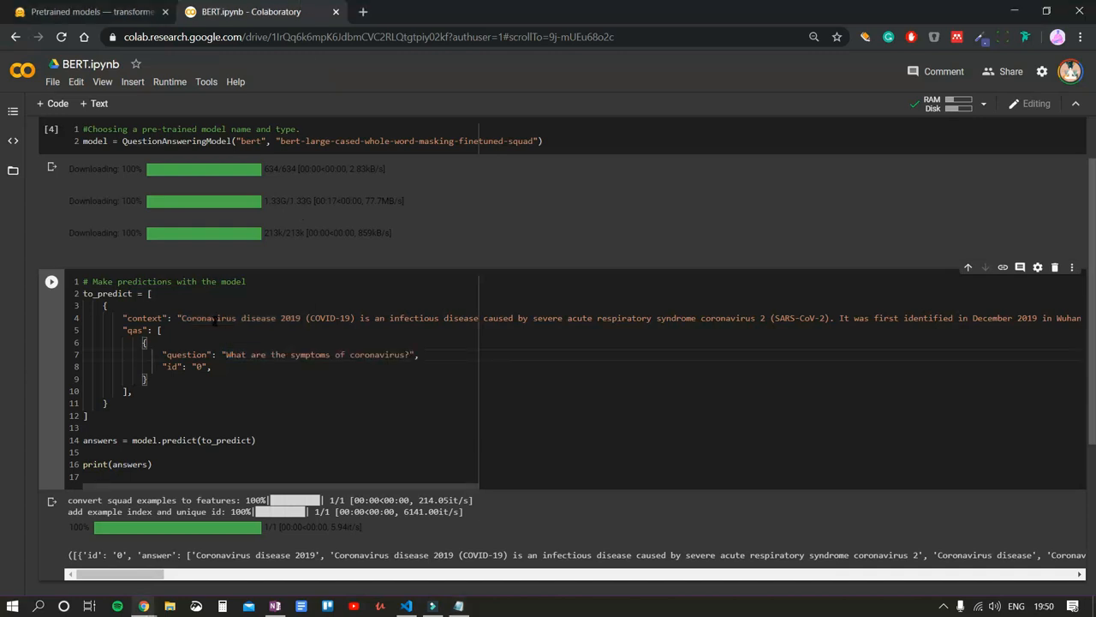
left_click(50, 281)
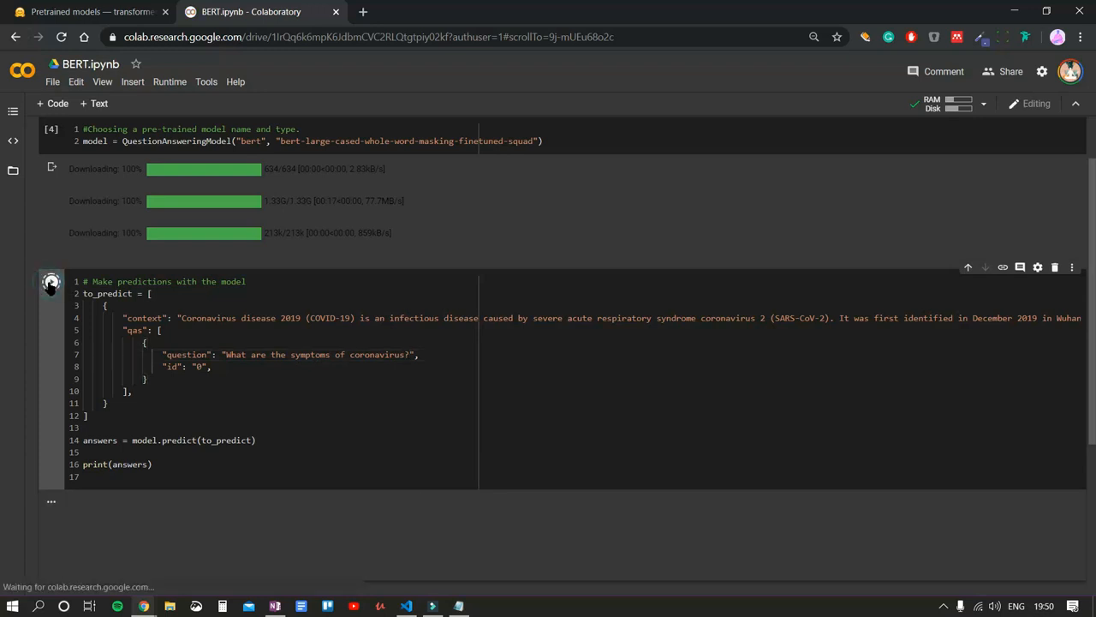
left_click(51, 280)
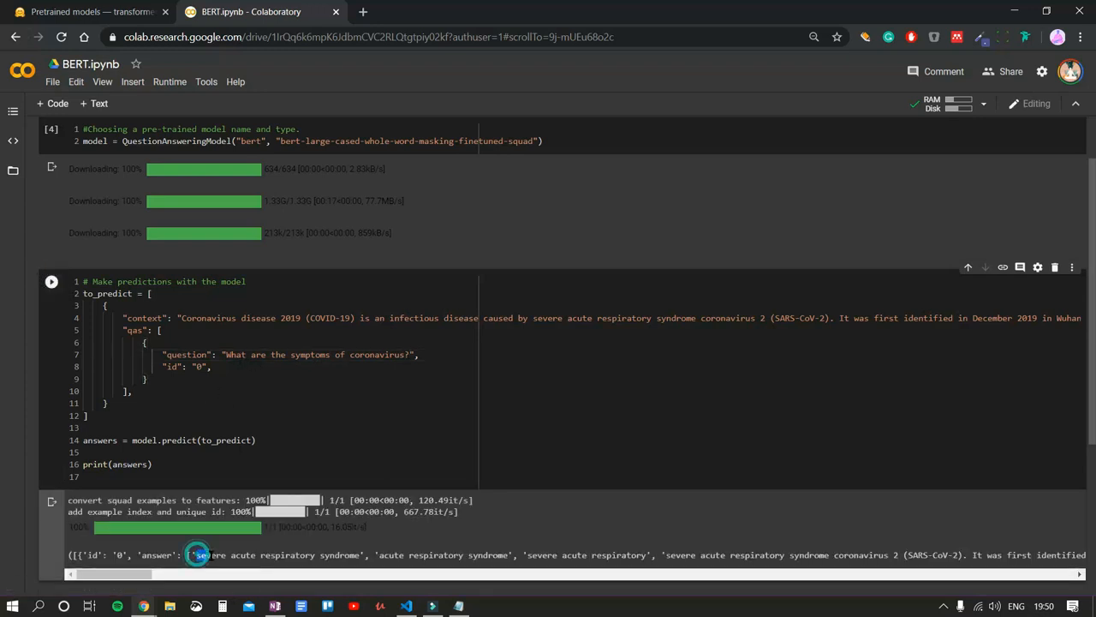
left_click_drag(195, 555, 360, 555)
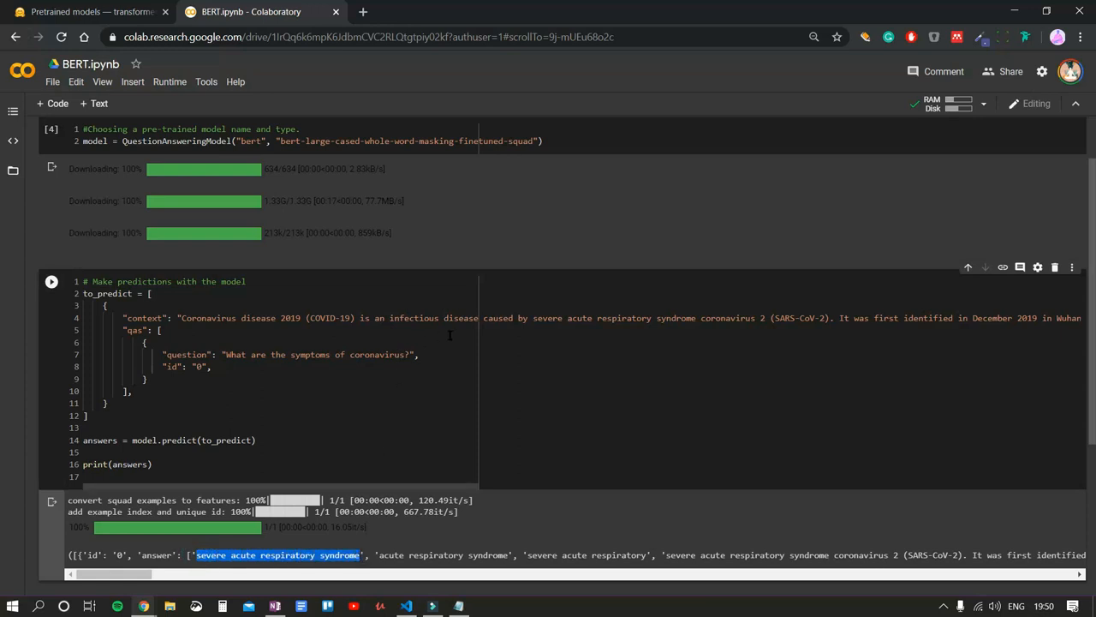
left_click_drag(535, 317, 627, 317)
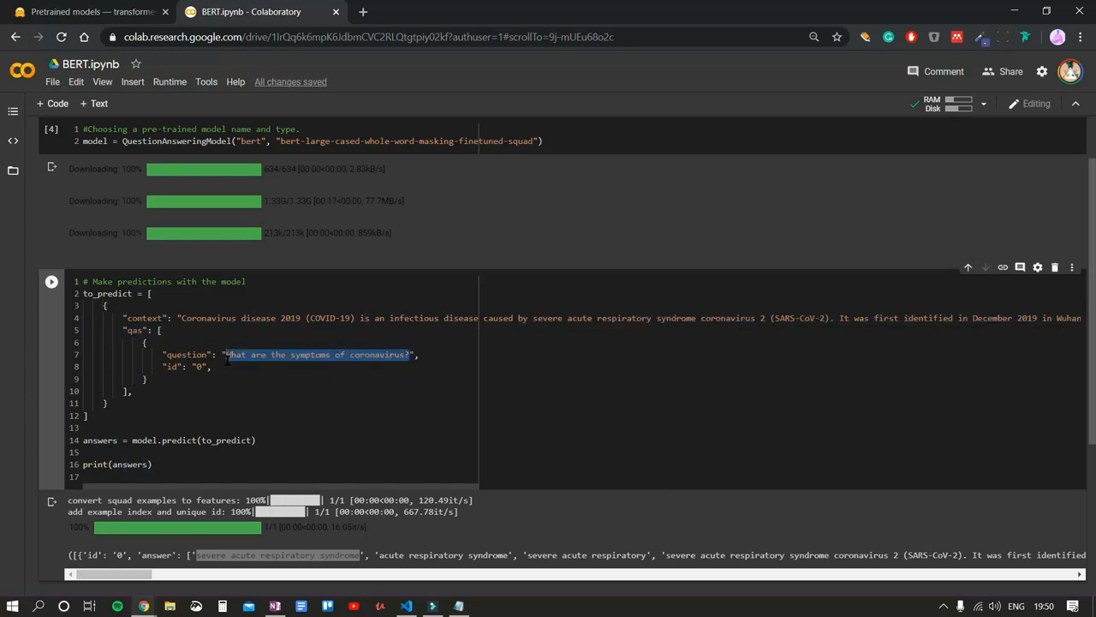
- Ask 'Where was the first case of COVID-19?' and get 'Wuhan, China'
type("Where was the first case of COVID-19?")
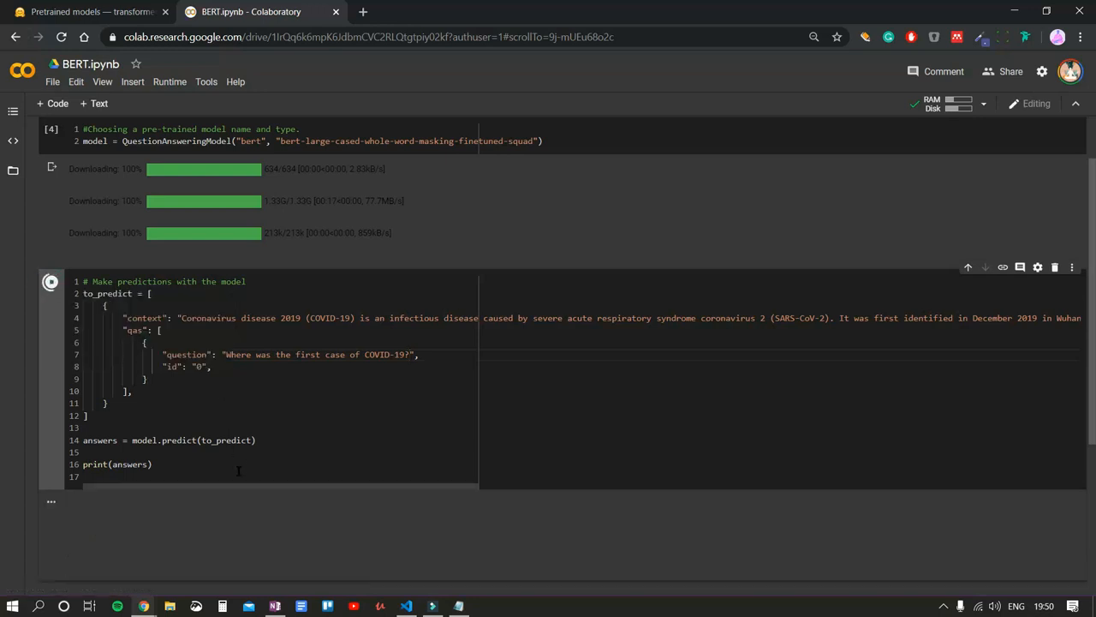
left_click(50, 281)
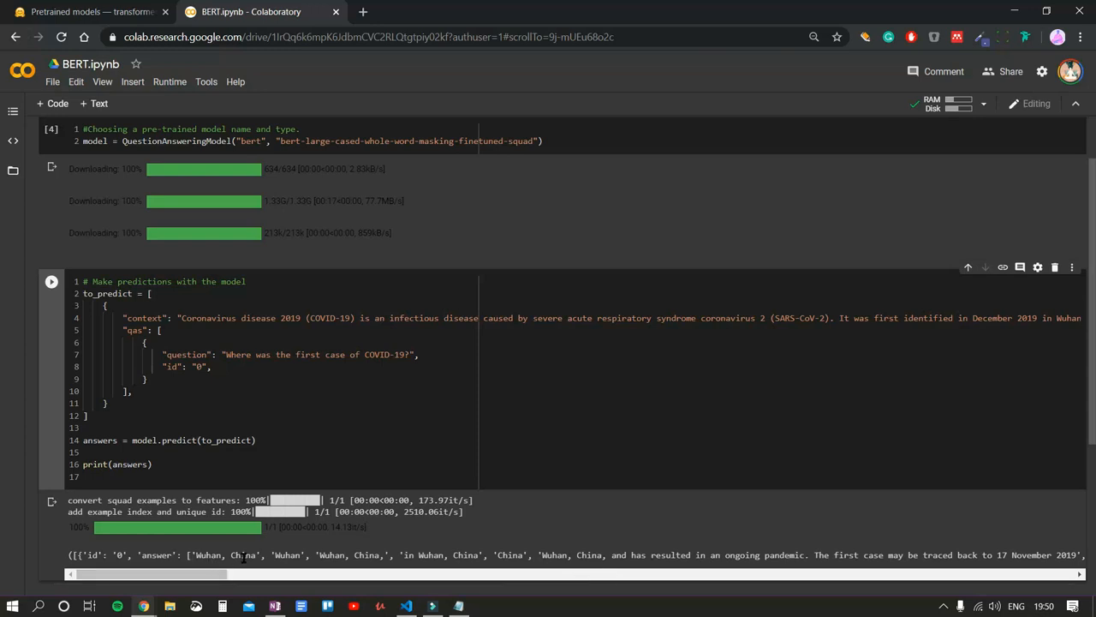
double_click(224, 554)
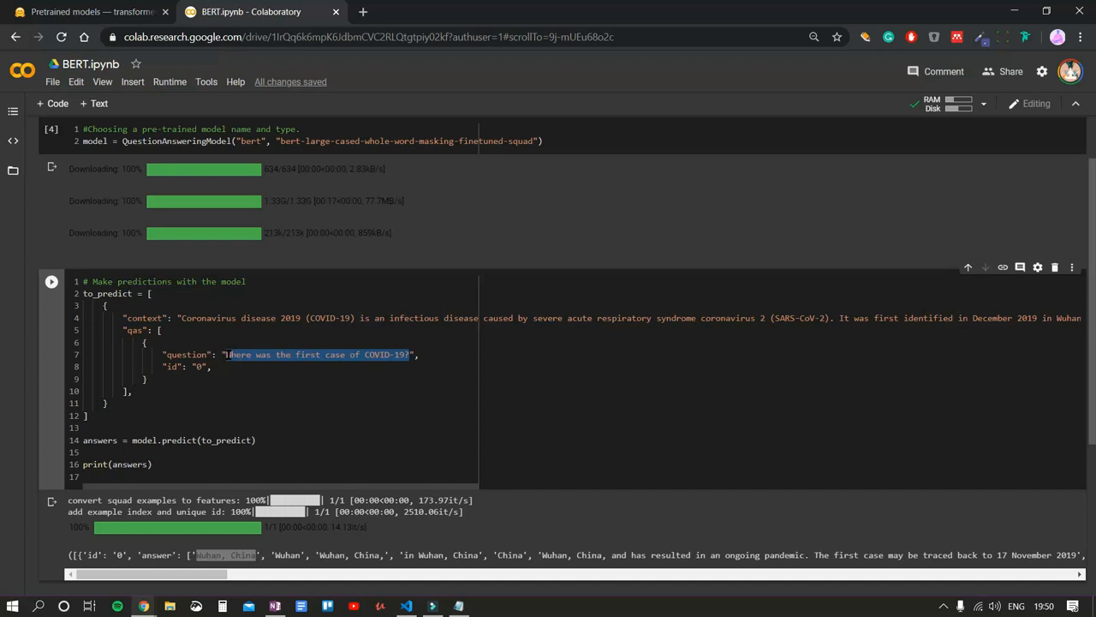
- Ask 'When was the first case of coronavirus?' and trace '17 November 2019' in the context
type("When was the first case of coronavirus?")
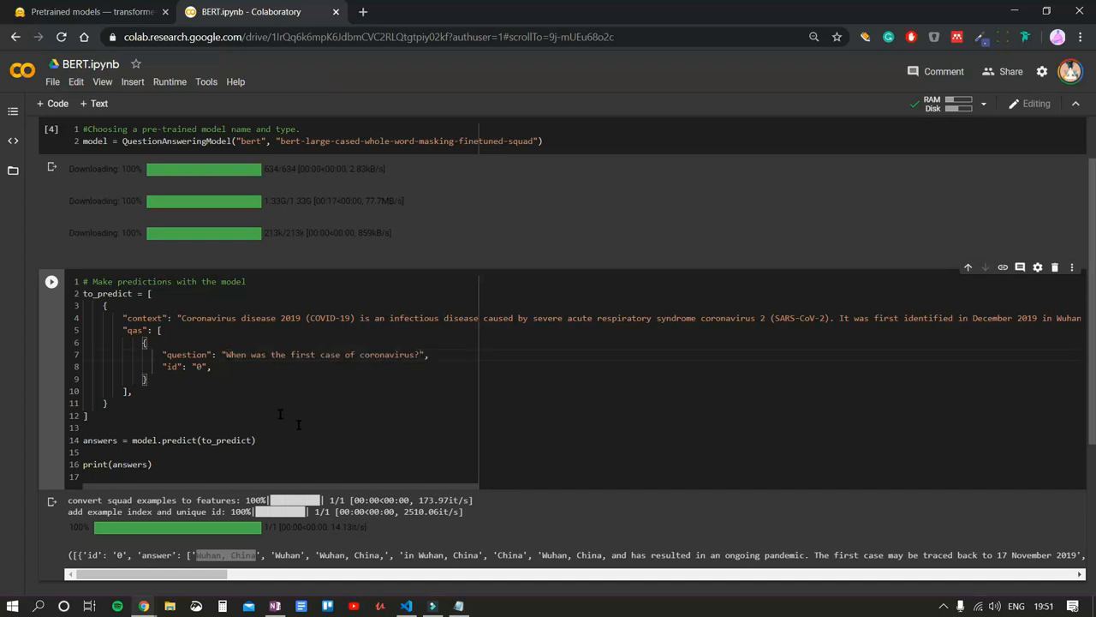
left_click(51, 281)
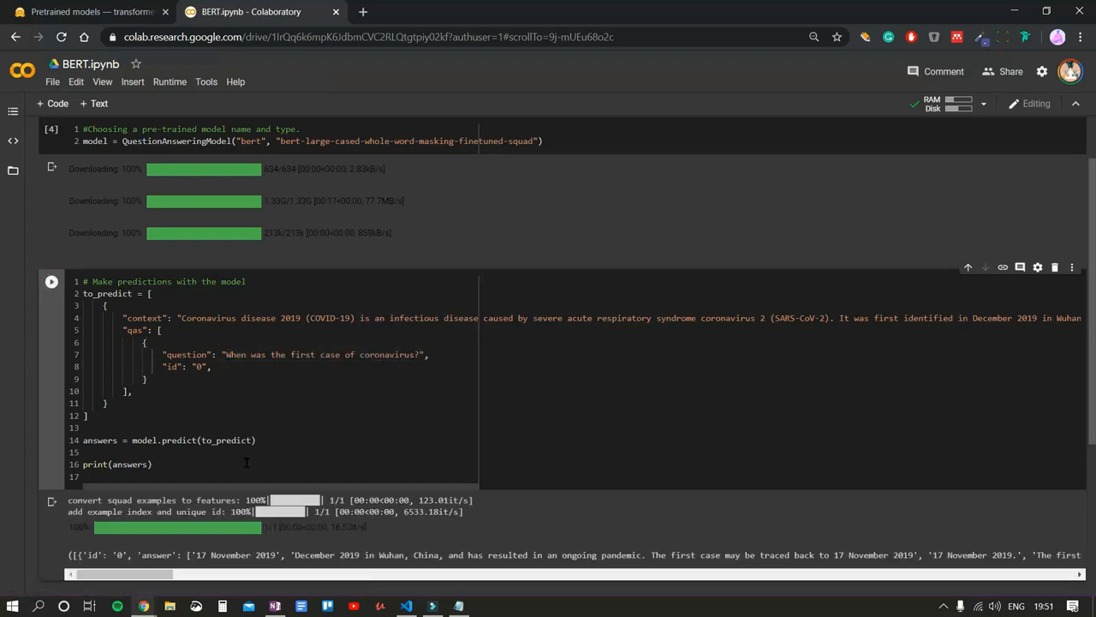
mouse_move(212, 556)
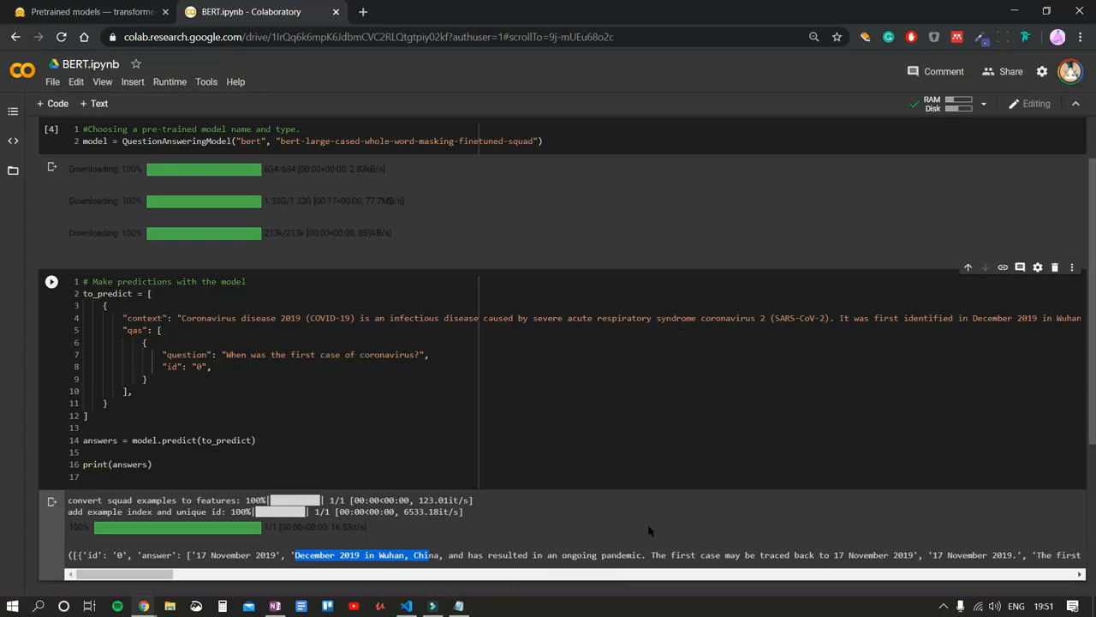
mouse_move(110, 588)
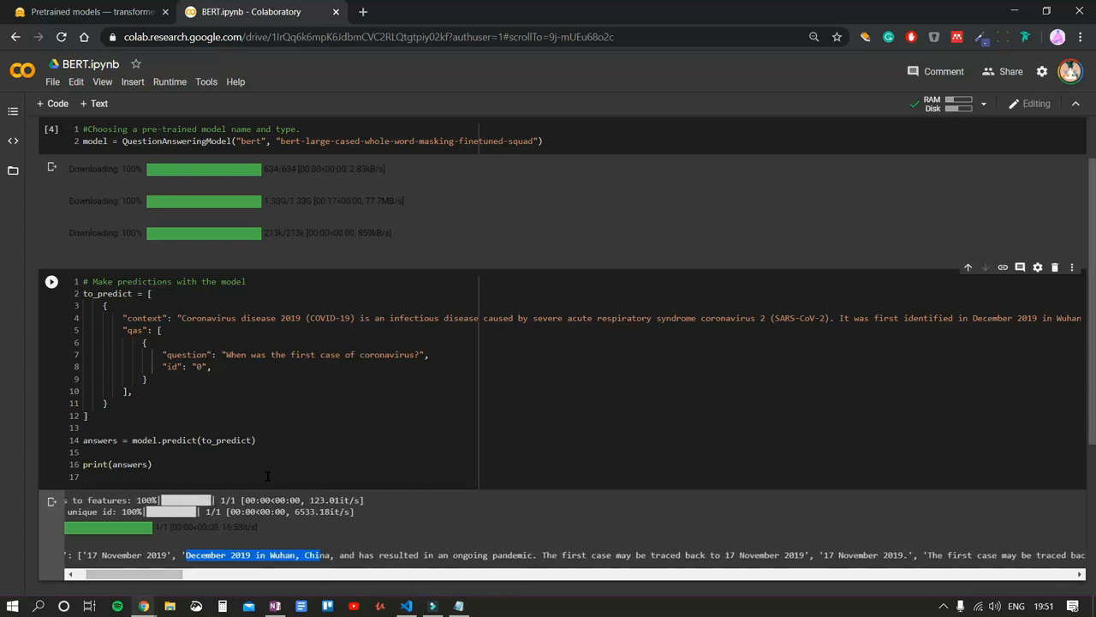
mouse_move(403, 490)
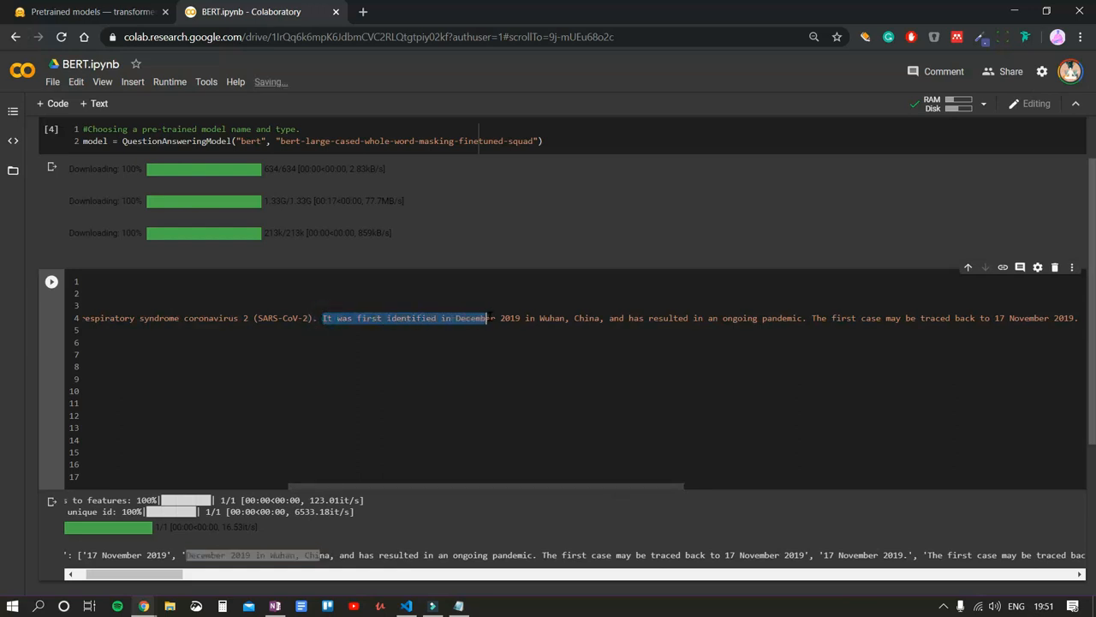
left_click_drag(488, 317, 599, 317)
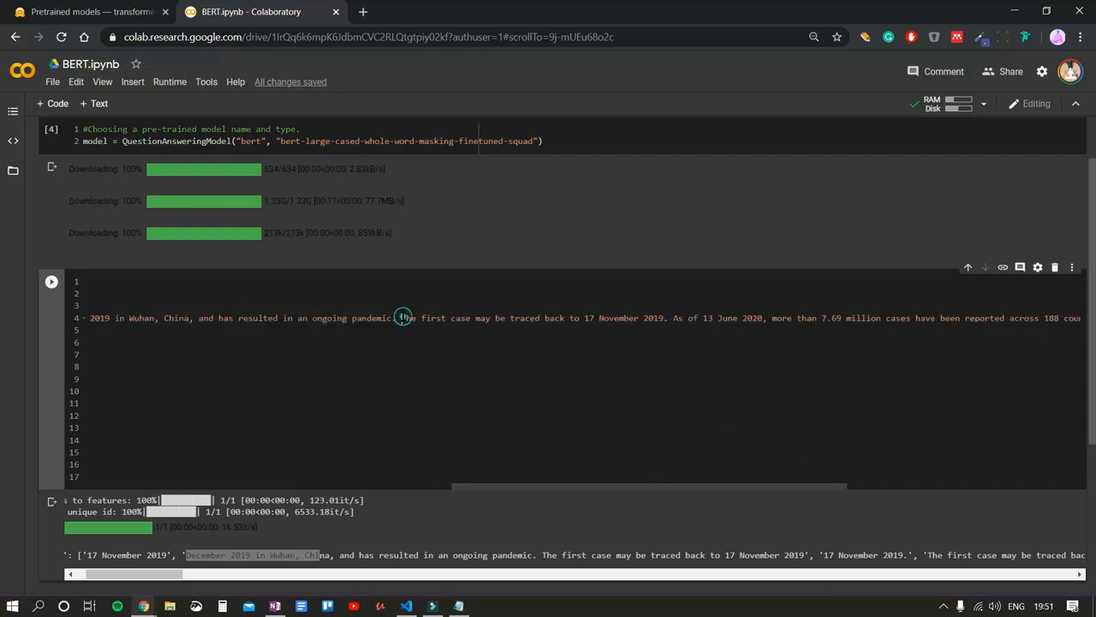
left_click_drag(402, 317, 545, 317)
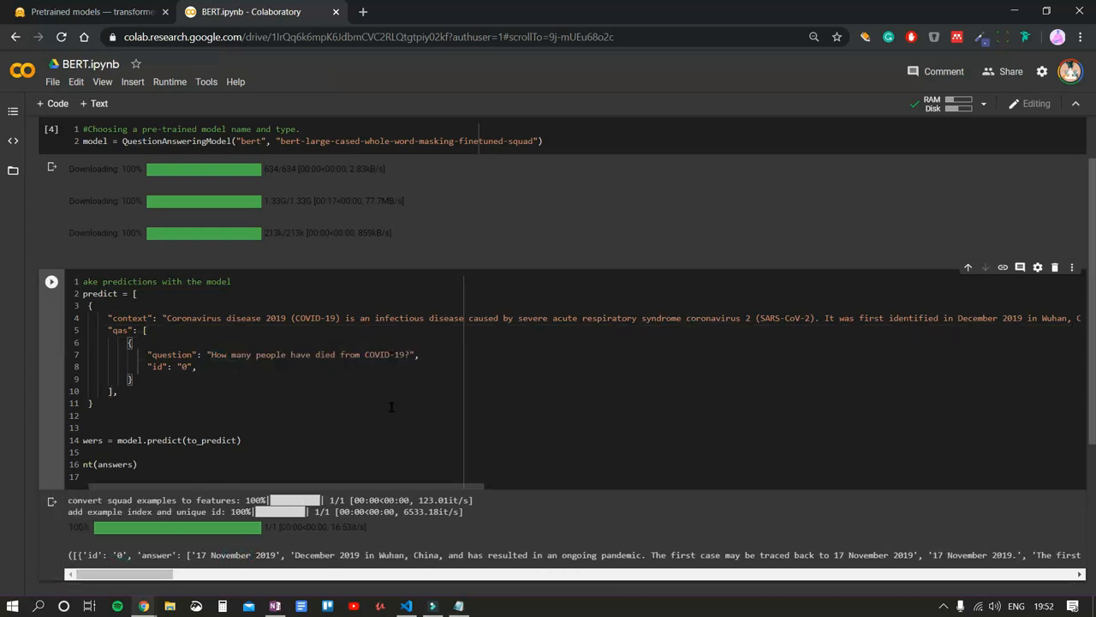
- Run the death-count question and highlight the answer '426,000'
left_click(52, 281)
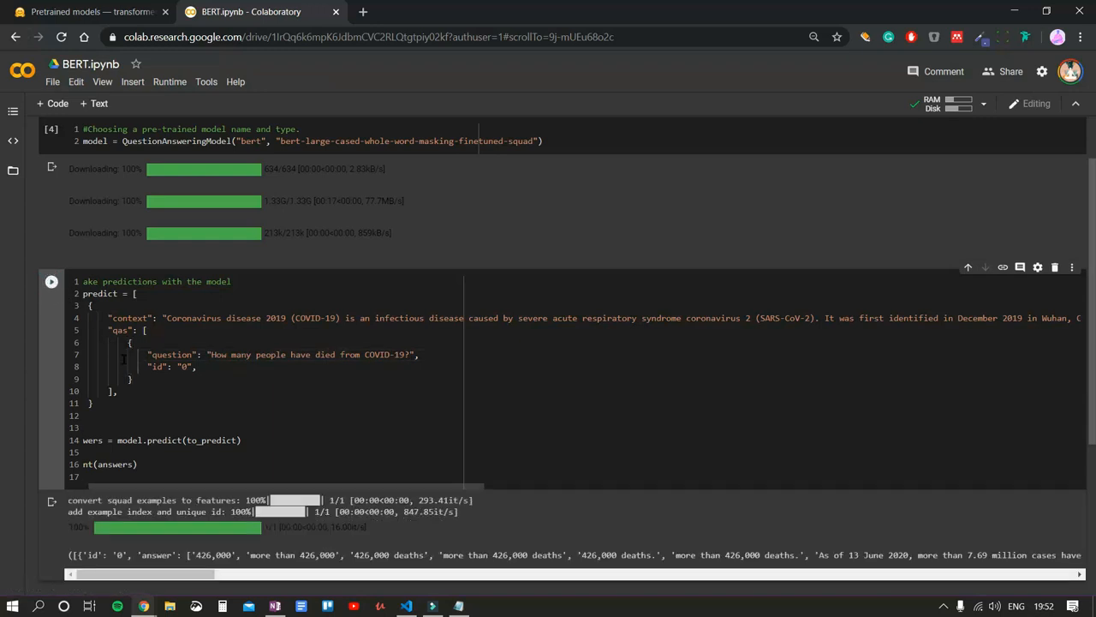
double_click(216, 555)
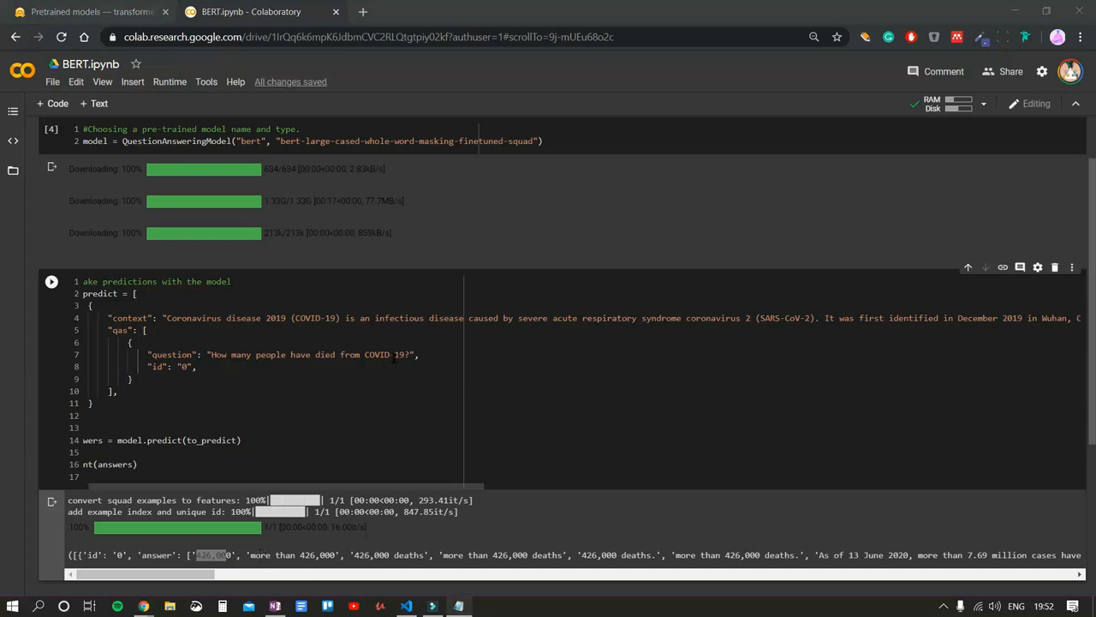
left_click_drag(257, 355, 410, 354)
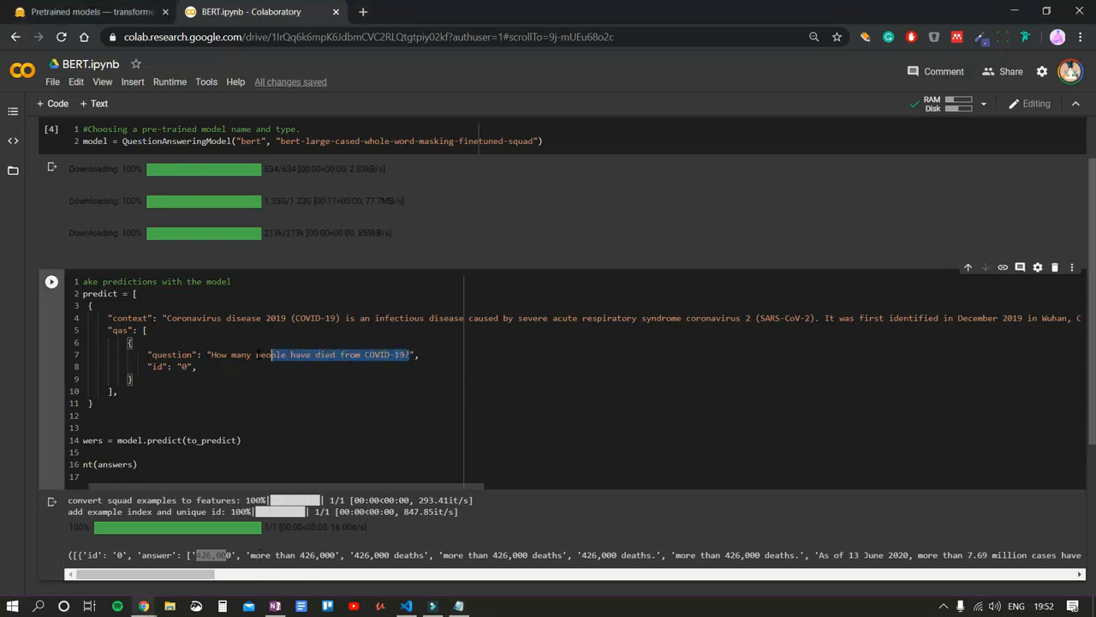
- Ask 'How many people did coronavirus infected?' and get '7.69 million'
type("How many people did coronavirus infected?")
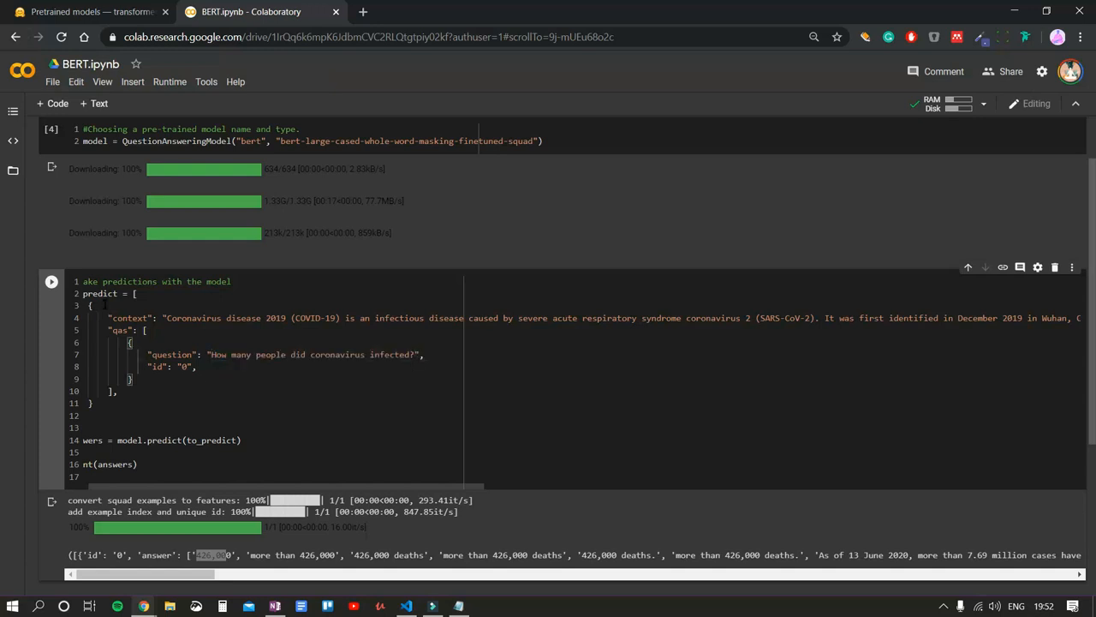
left_click(52, 281)
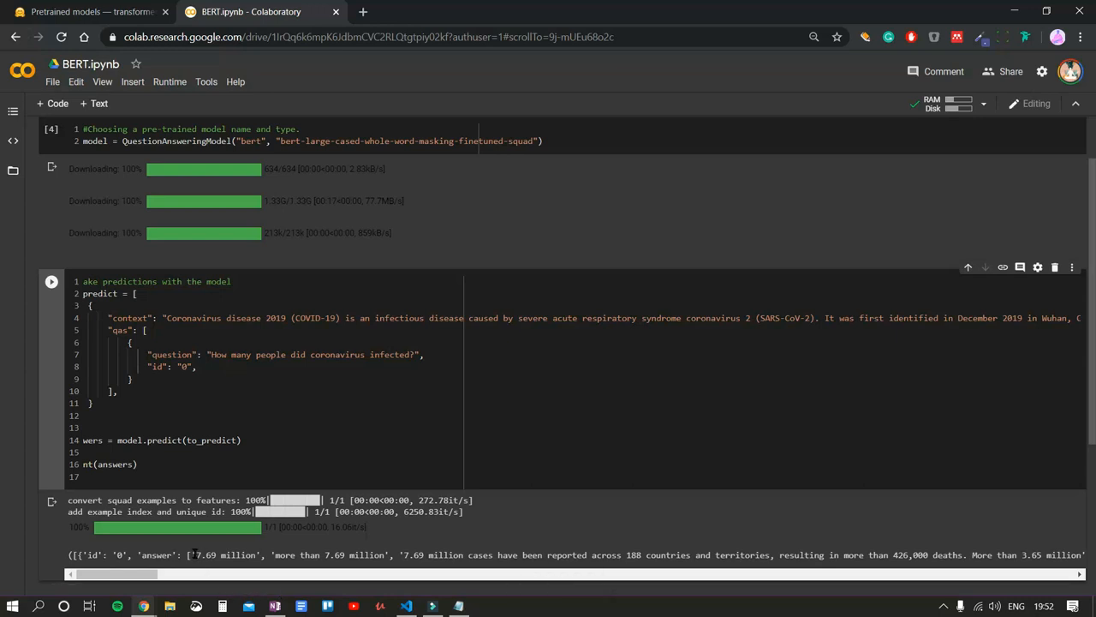
double_click(220, 558)
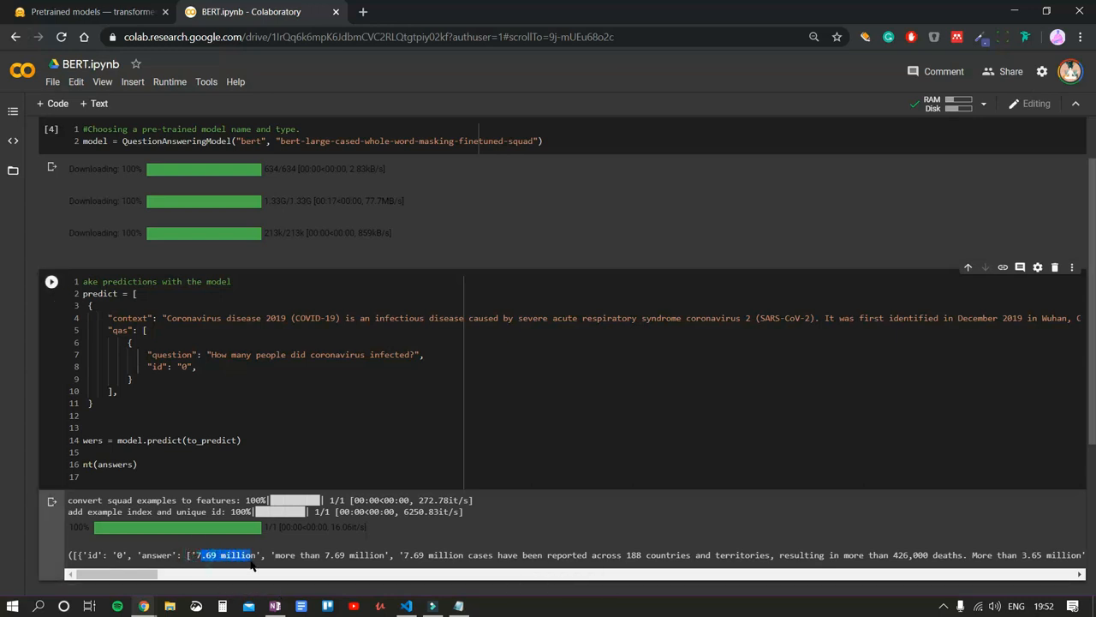
mouse_move(267, 586)
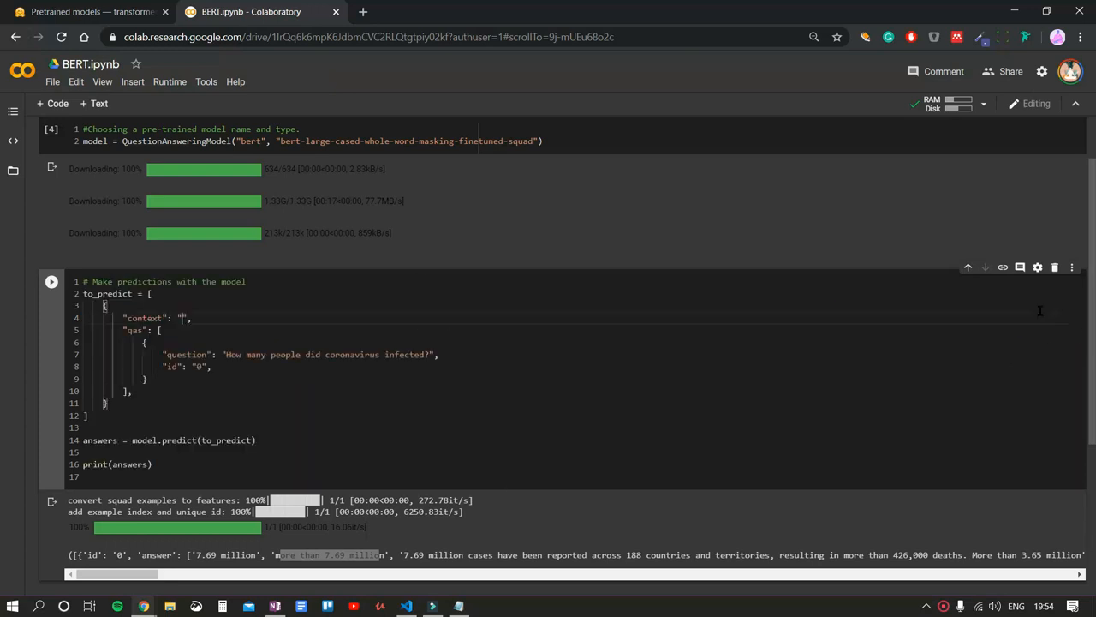
mouse_move(829, 10)
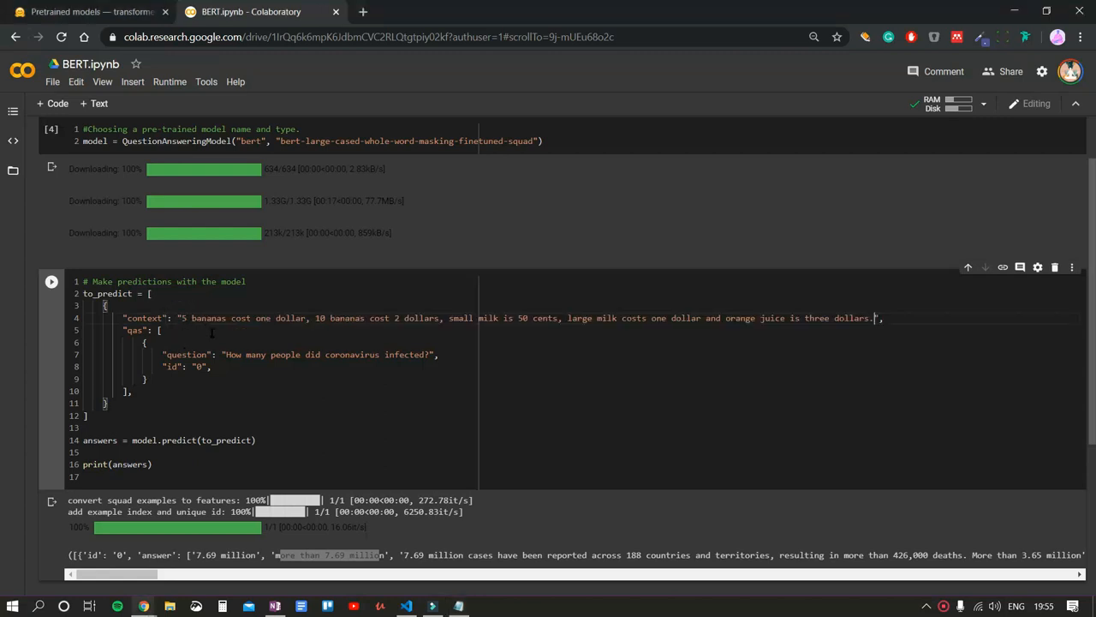
mouse_move(428, 339)
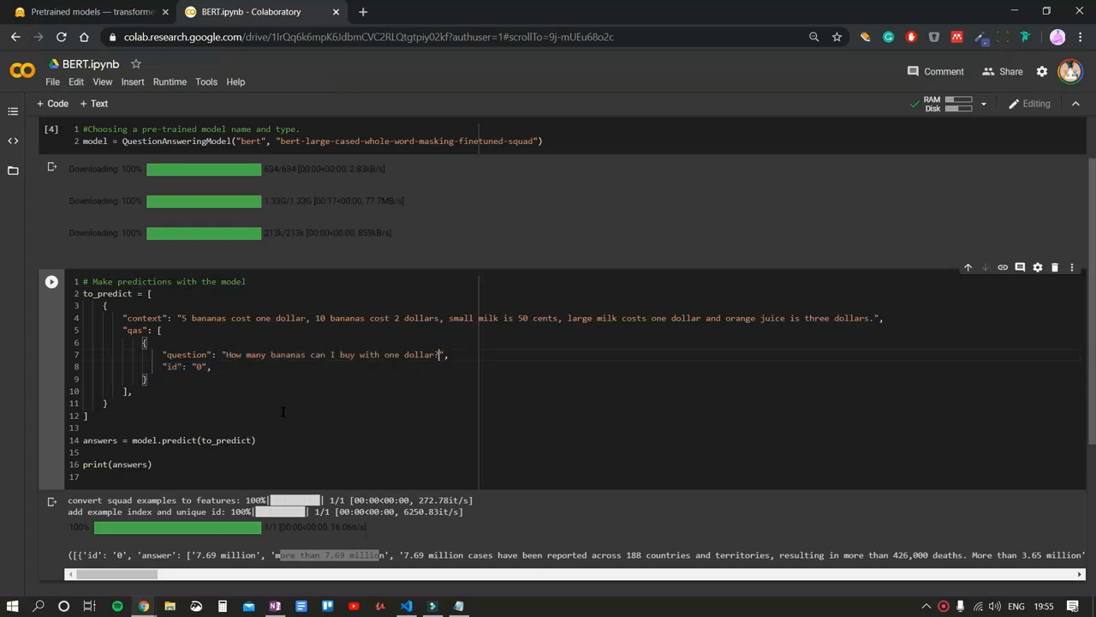
- Run the prediction for how many bananas one dollar buys
left_click(50, 281)
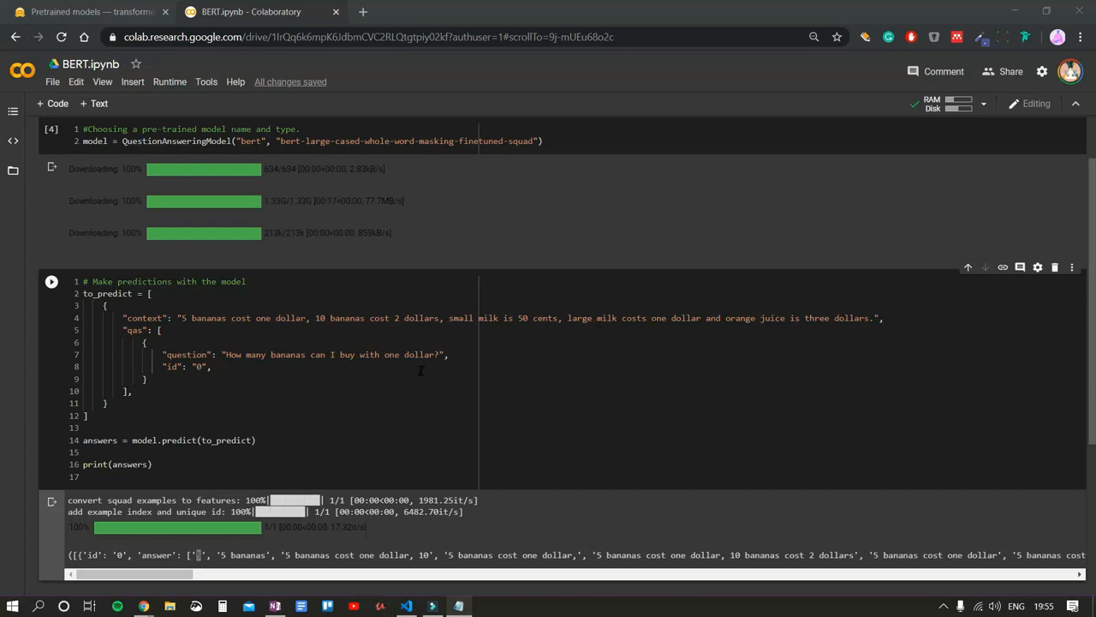
- Ask the 10-bananas and orange juice questions, getting '2 dollars' and 'three dollars'
left_click_drag(229, 355, 438, 355)
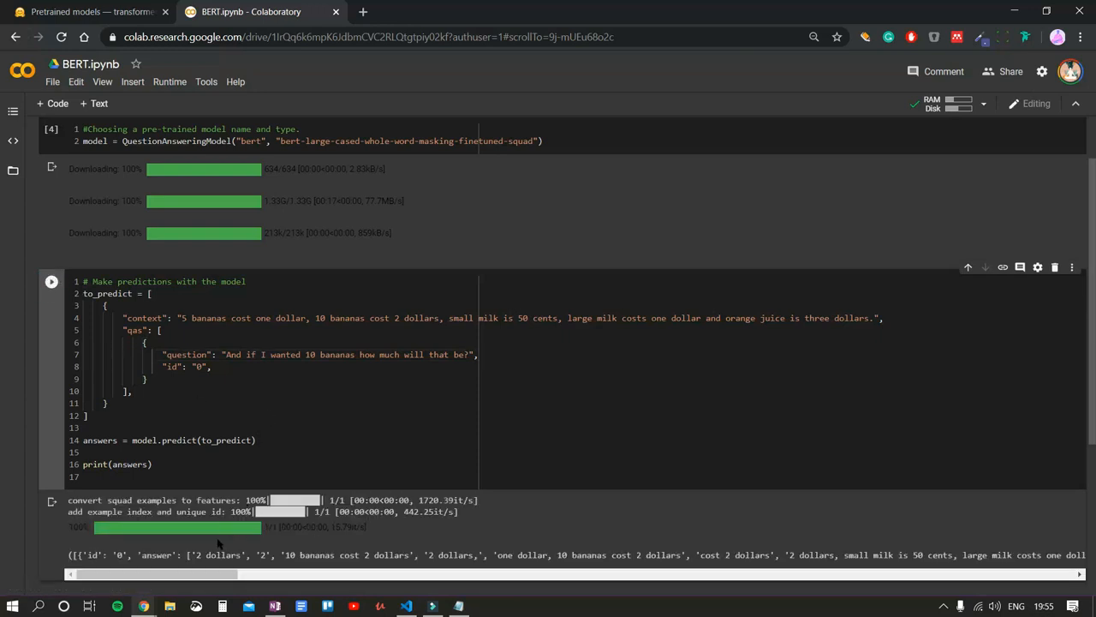
double_click(209, 559)
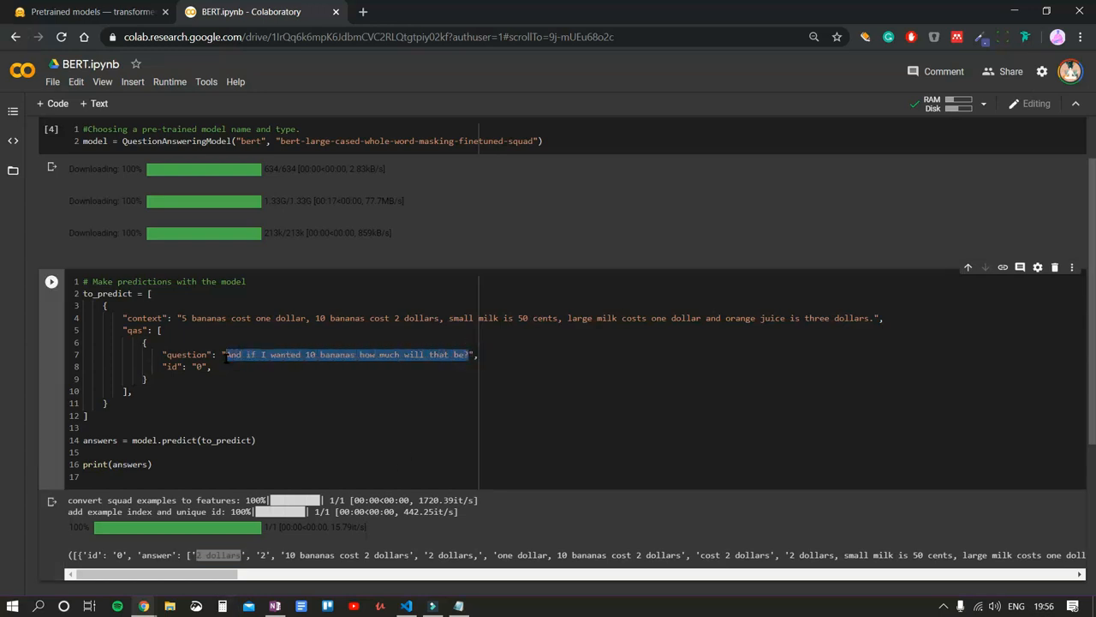
type("I'll take 5 bananas thank you. Excuse me one more question, how much does the orange juice costs?")
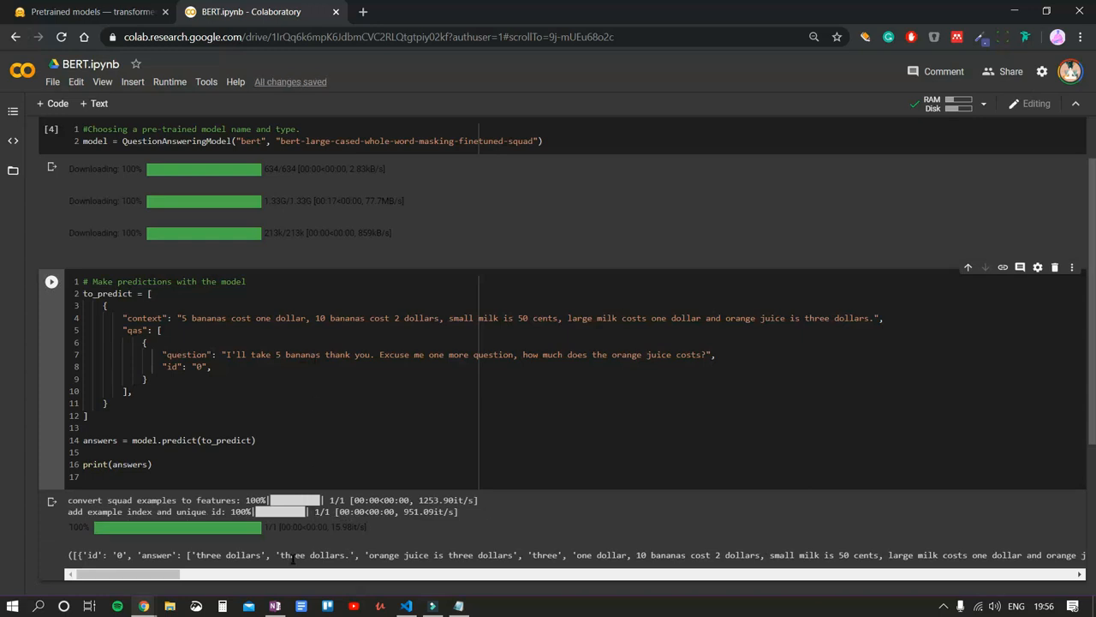
double_click(226, 551)
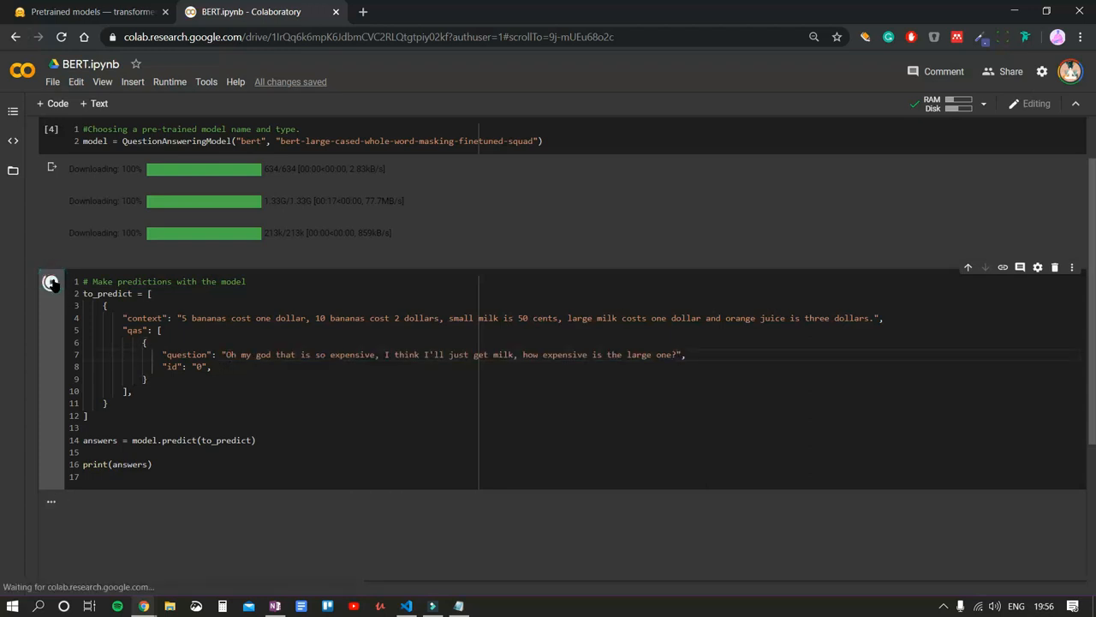
- Get 'large milk costs one dollar', then ask what size of milk 50 cents of spare change buys
left_click(51, 281)
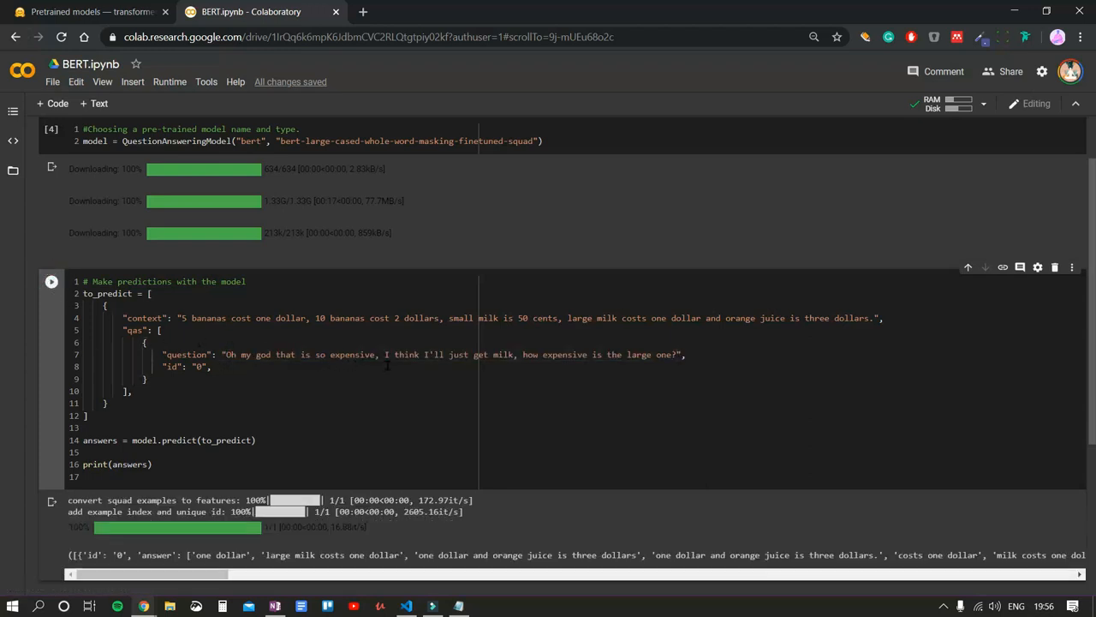
mouse_move(610, 367)
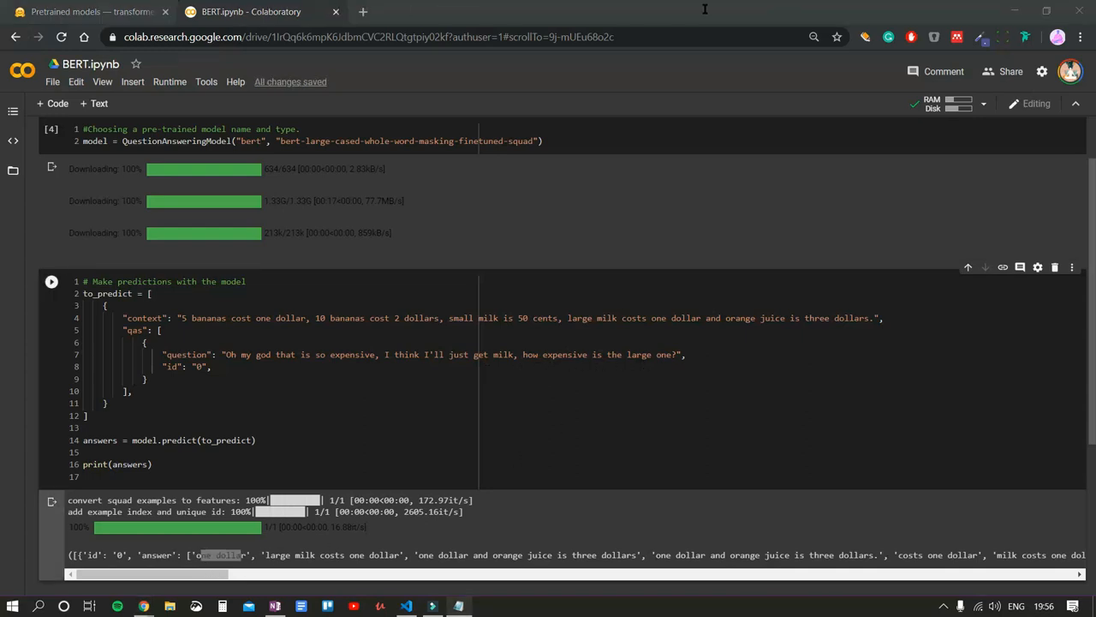
mouse_move(682, 355)
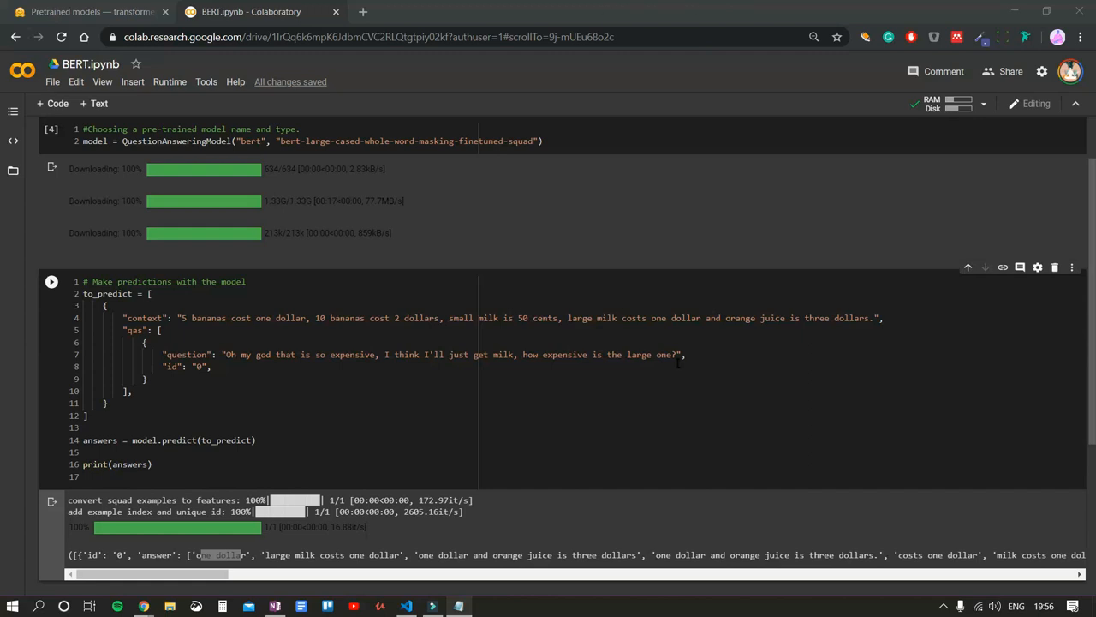
left_click_drag(230, 355, 676, 355)
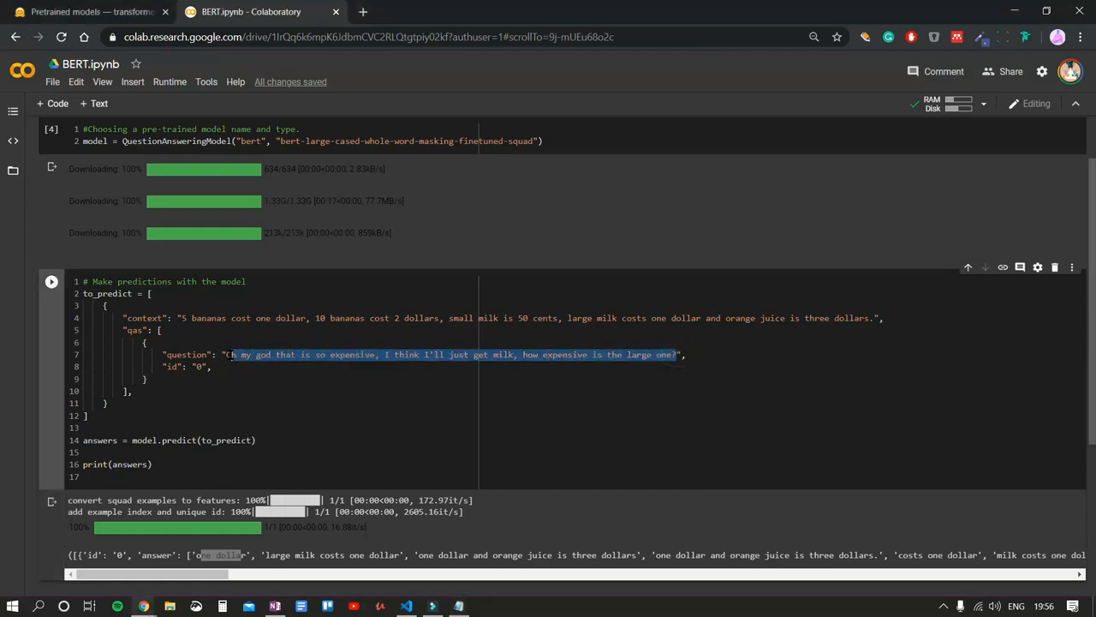
type("Oh! No I've forgotten my money at home again, I've only got spare change, what size of milk could I buy with 58 cents?\",")
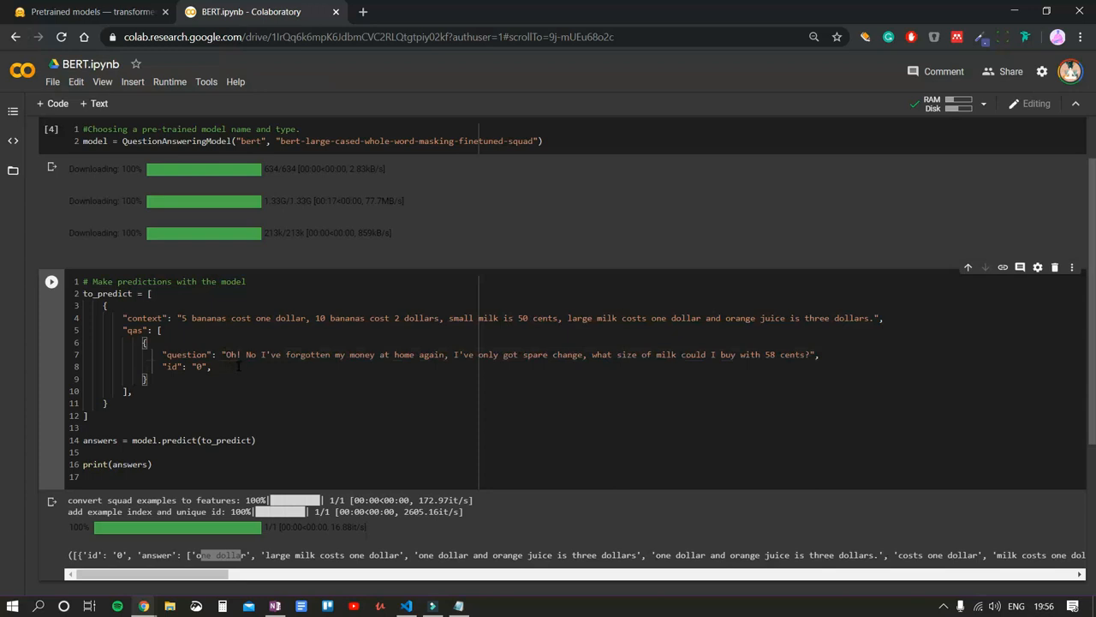
mouse_move(425, 366)
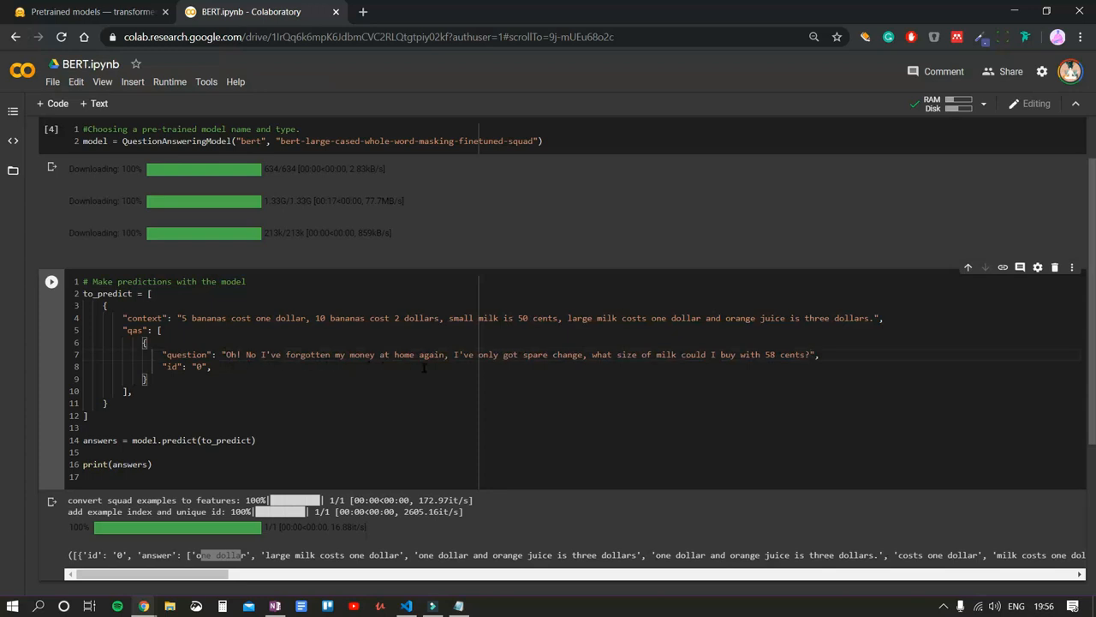
mouse_move(612, 370)
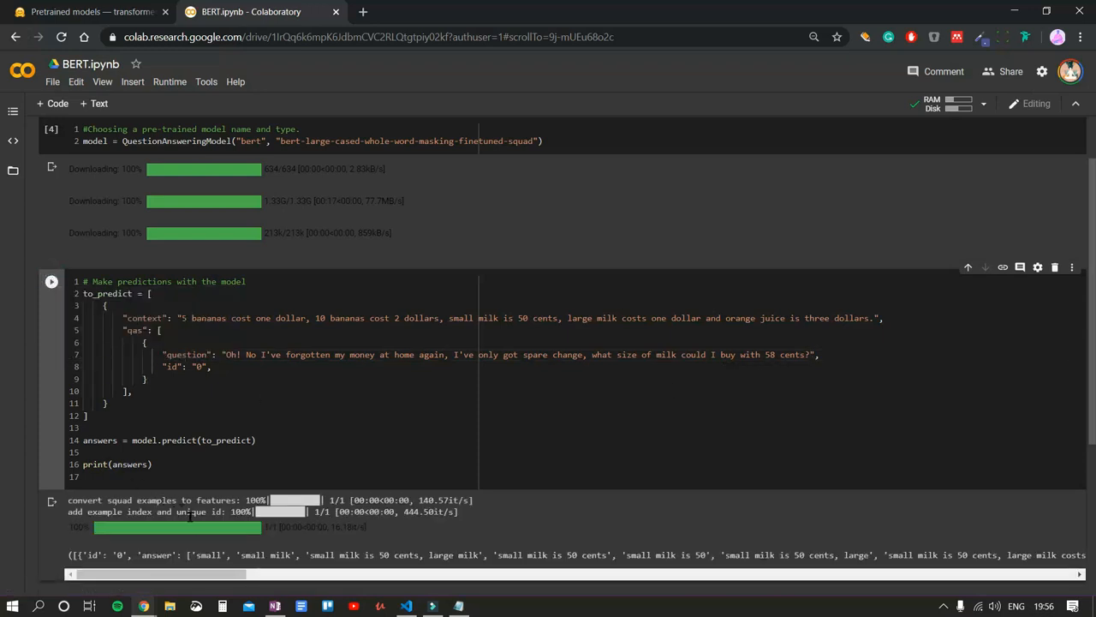
- Highlight the answer 'small milk' and the context phrase 'small milk is 50 cents'
double_click(212, 555)
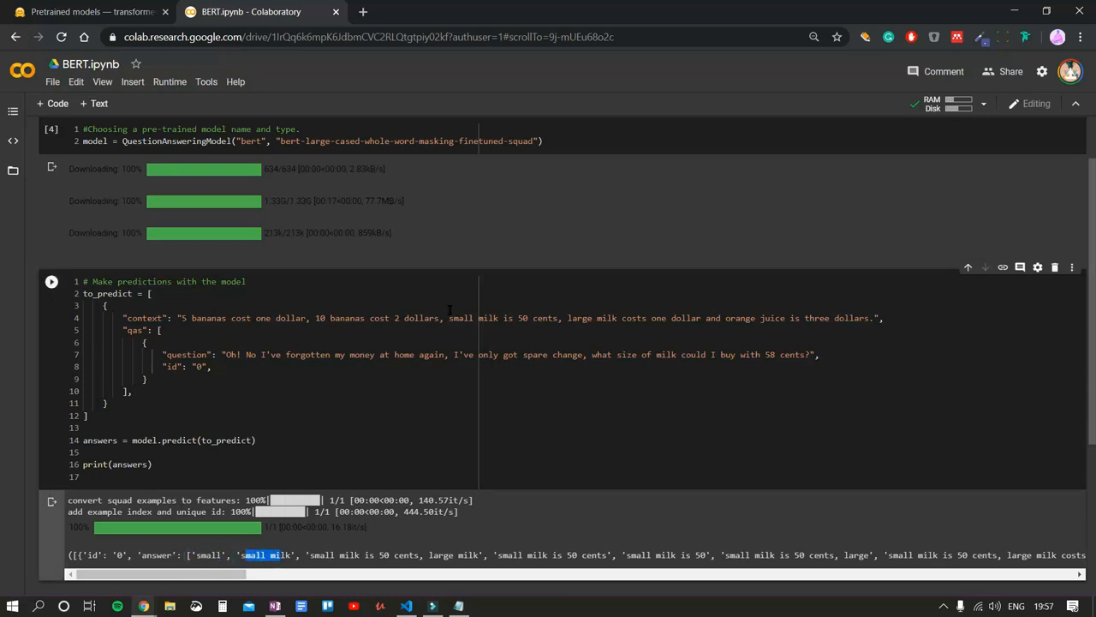
left_click_drag(451, 317, 544, 317)
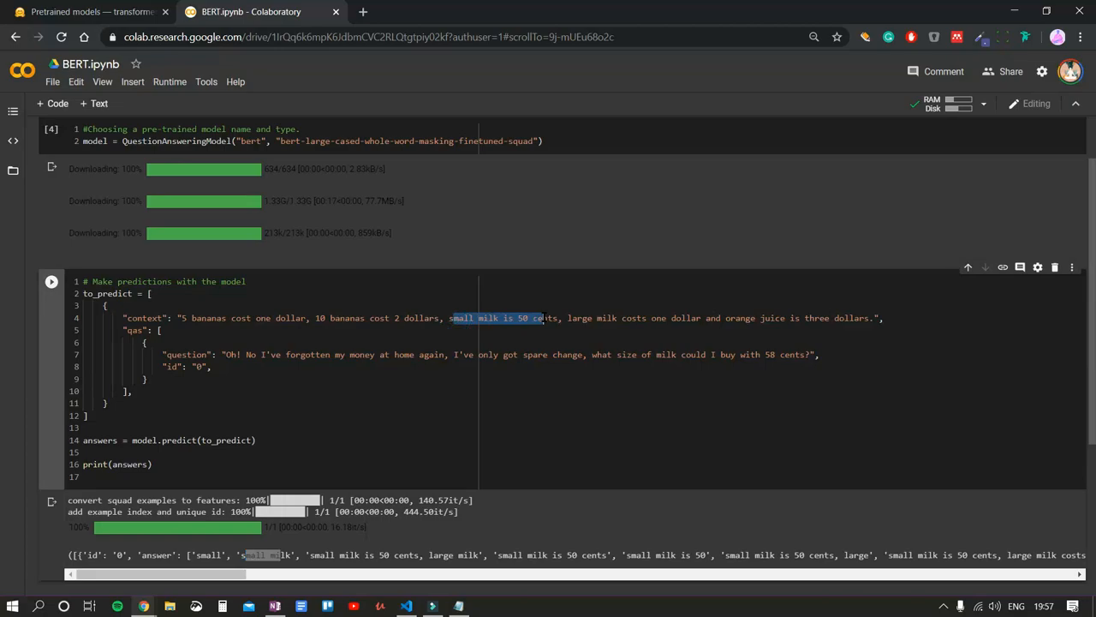